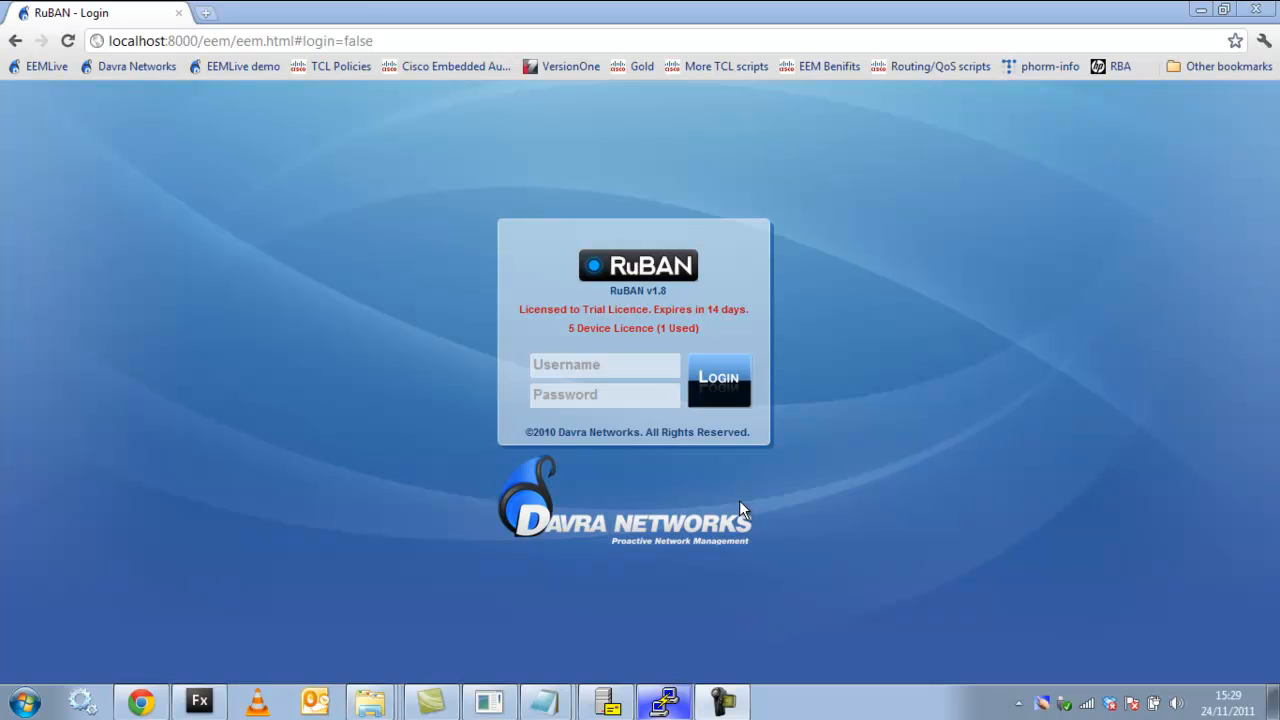
{"action": "mouse_move", "coordinate": [736, 496]}
{"action": "type", "text": "admin"}
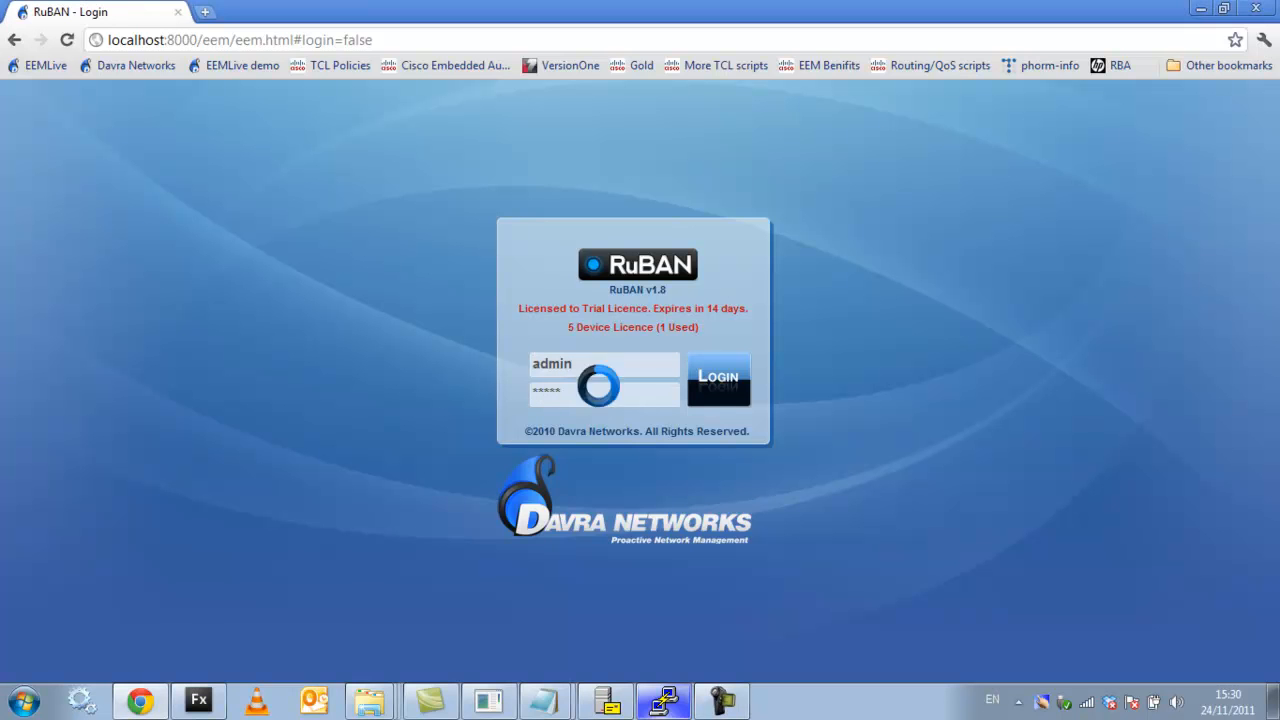
Log in to RuBAN and go to the administration section
{"action": "left_click", "coordinate": [718, 380]}
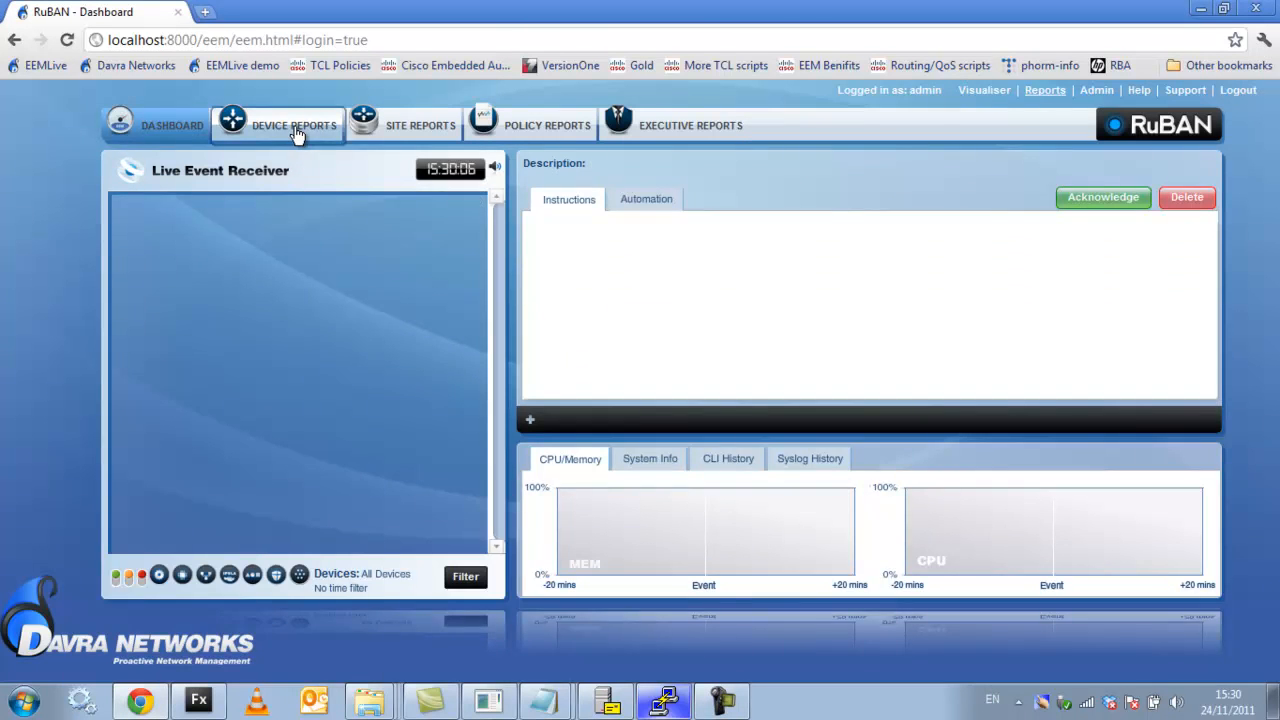
{"action": "left_click", "coordinate": [292, 124]}
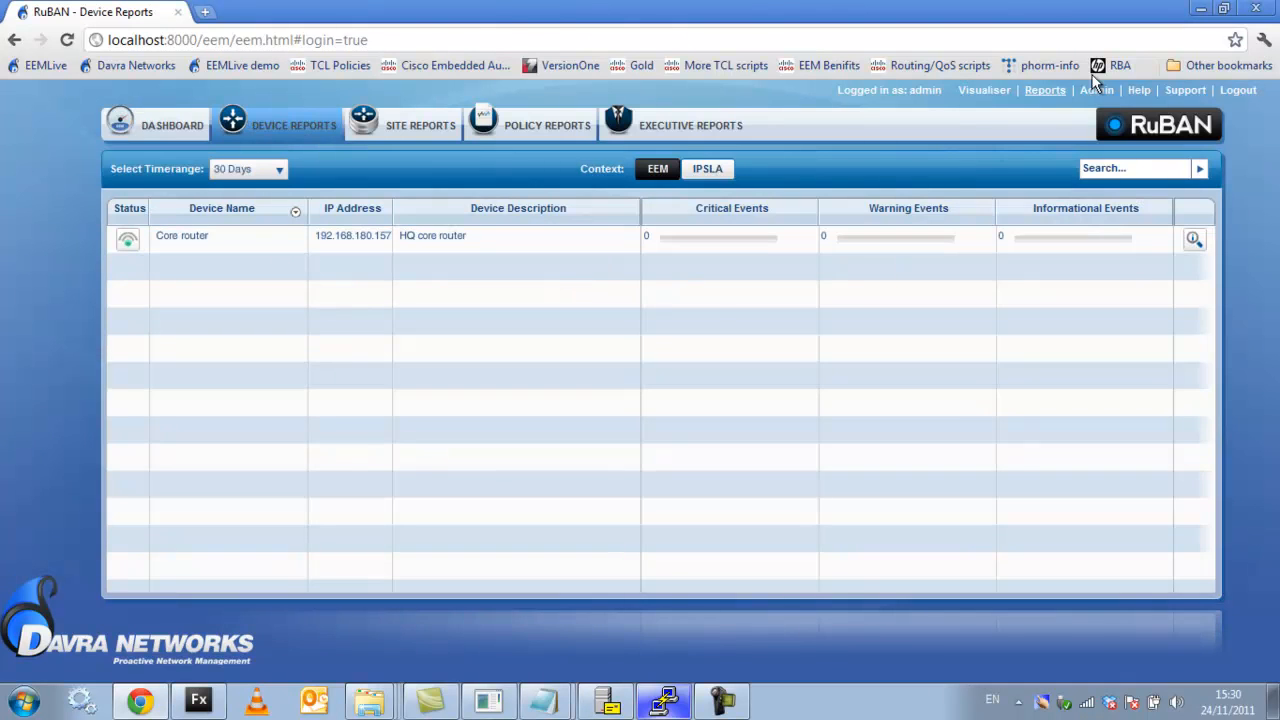
{"action": "left_click", "coordinate": [1094, 88]}
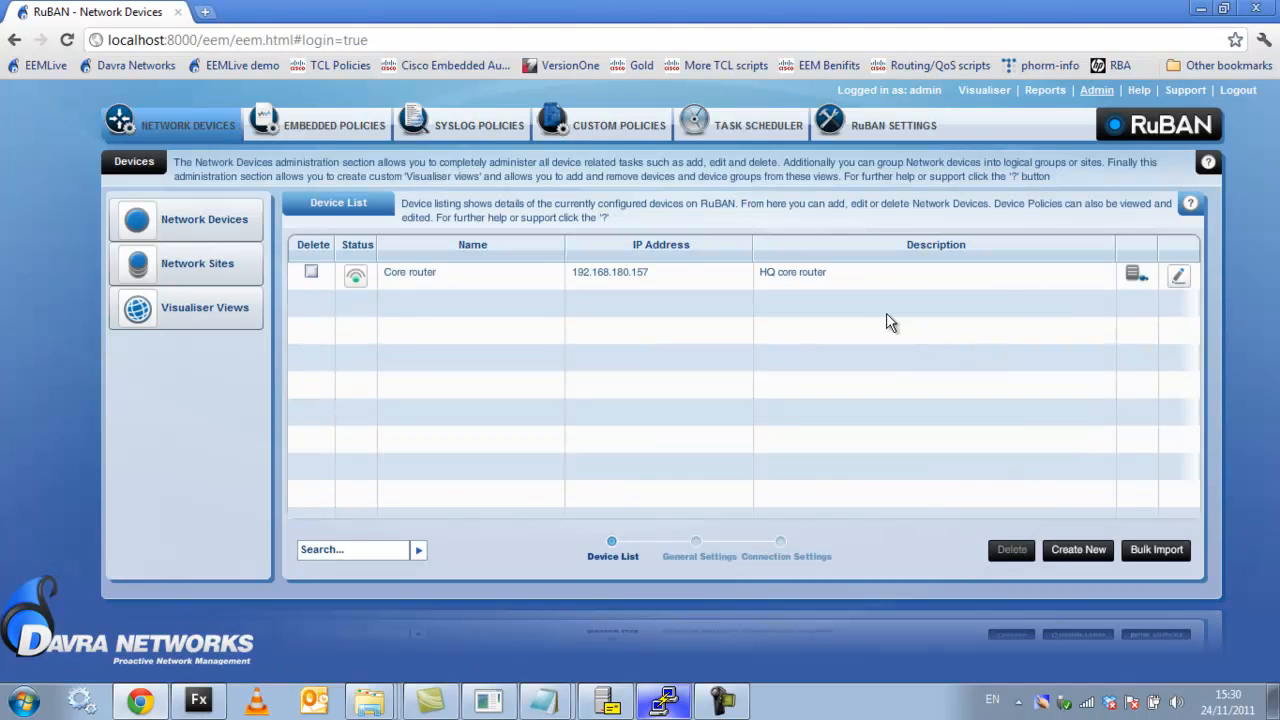
Review the core router's general settings and continue past them to the device list
{"action": "left_click", "coordinate": [1178, 276]}
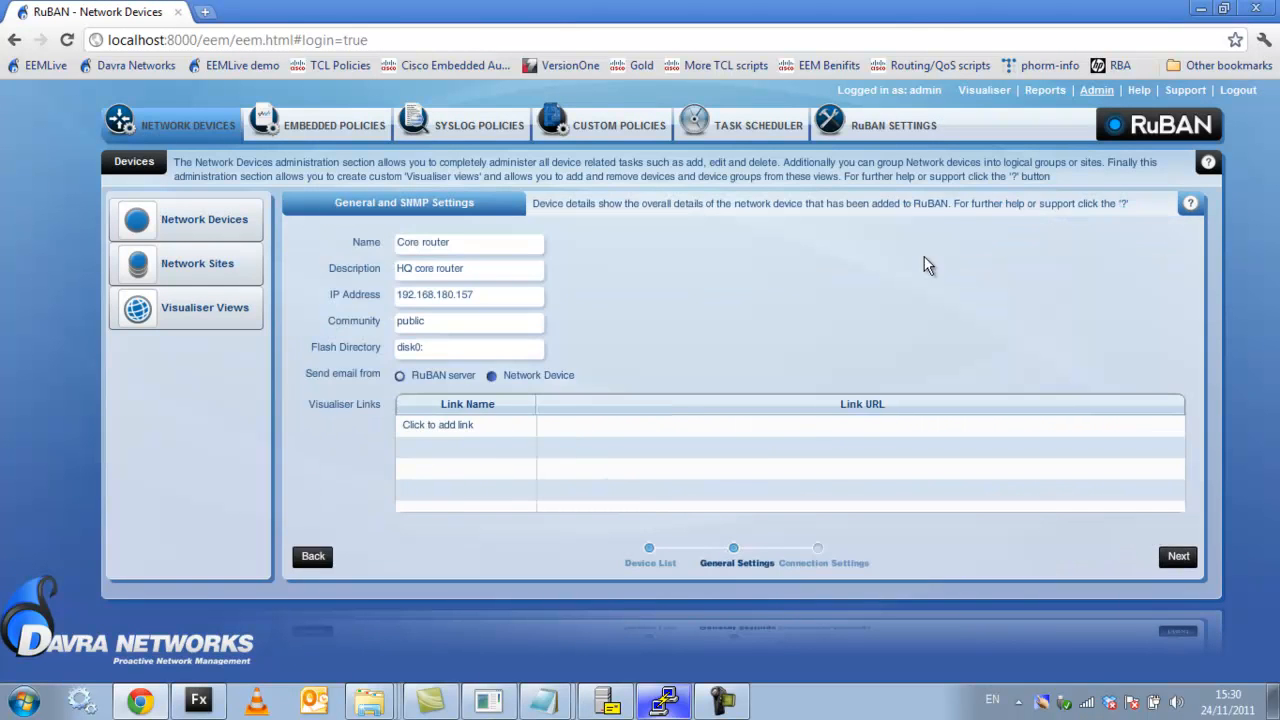
{"action": "left_click", "coordinate": [490, 294]}
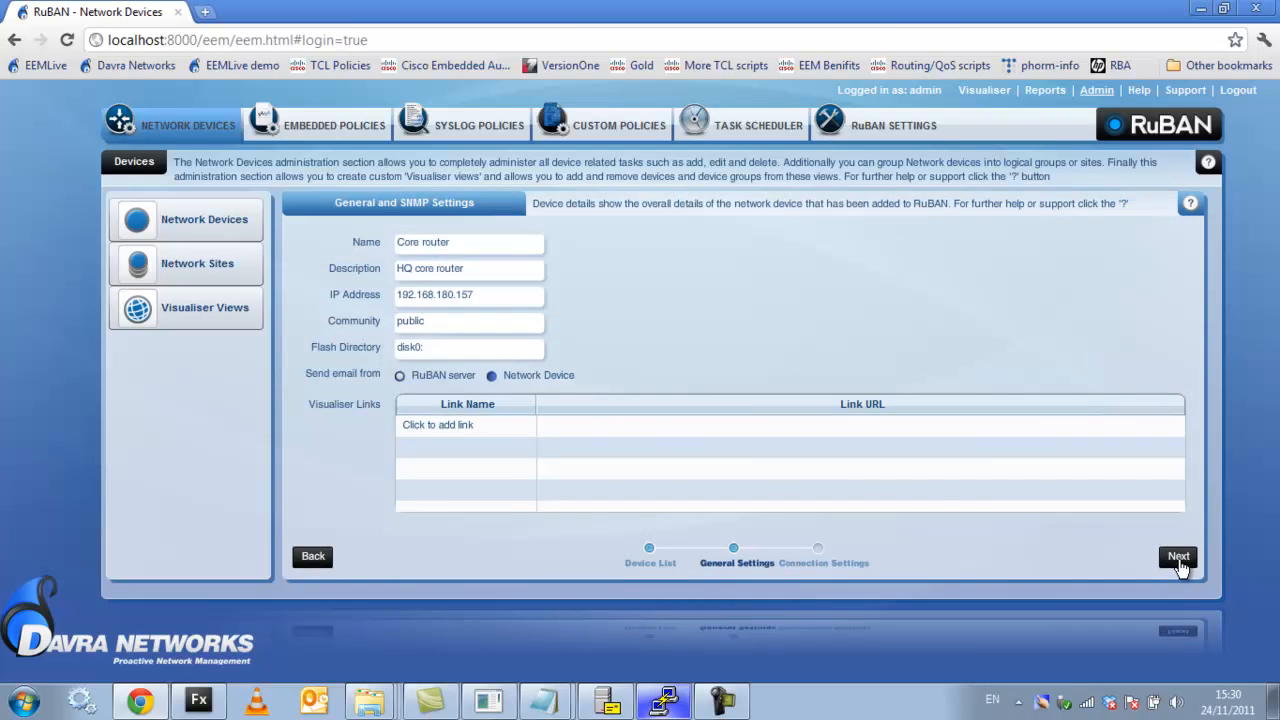
{"action": "left_click", "coordinate": [1184, 556]}
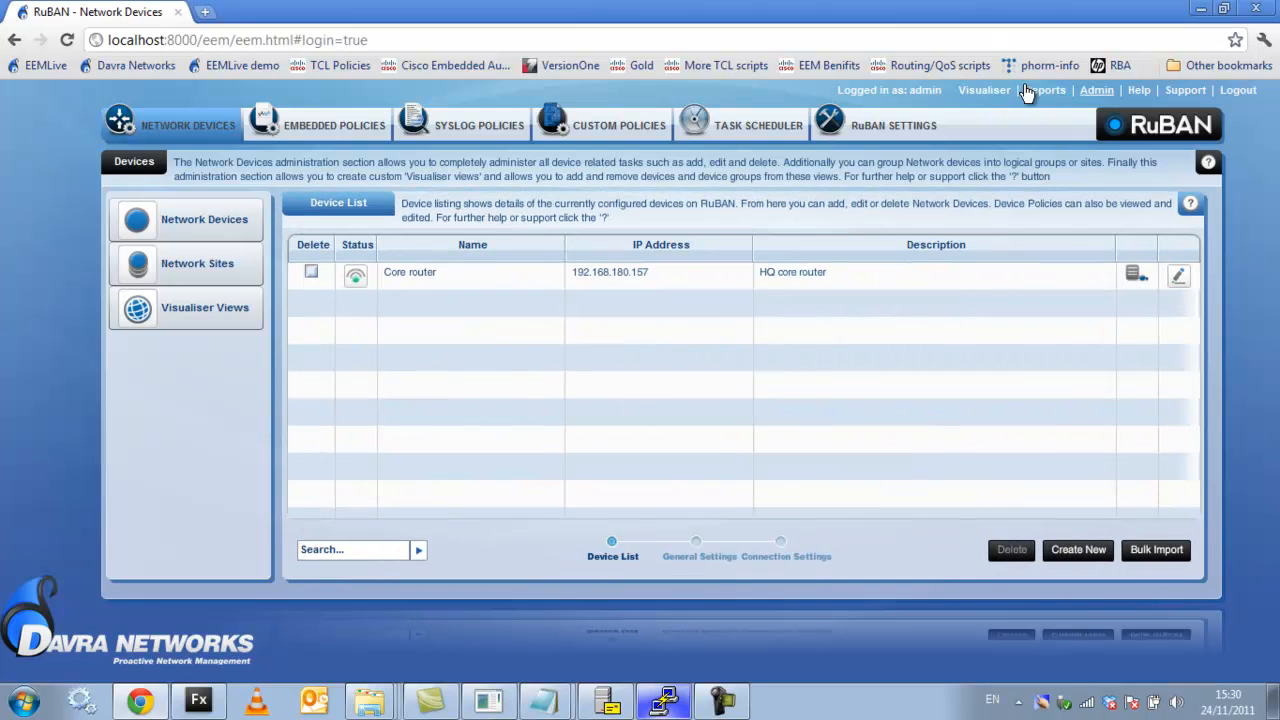
View the core router's device report with its memory and CPU graphs
{"action": "left_click", "coordinate": [1044, 88]}
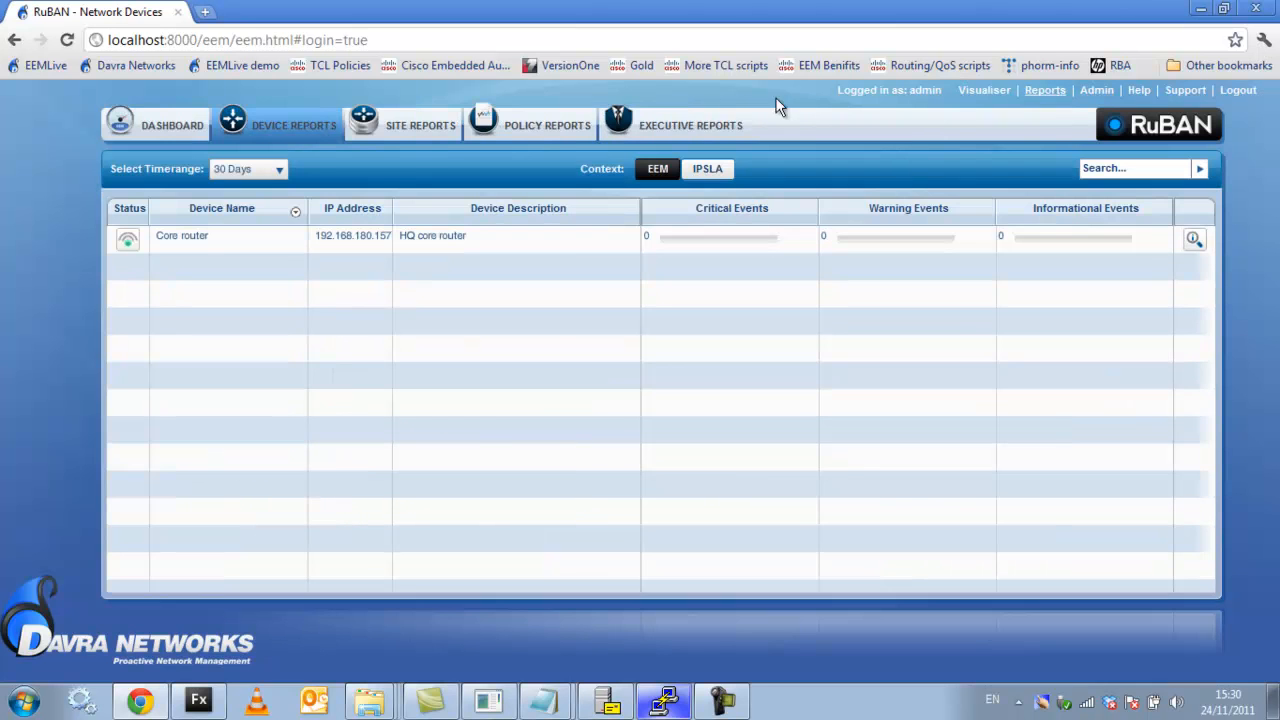
{"action": "mouse_move", "coordinate": [1192, 238]}
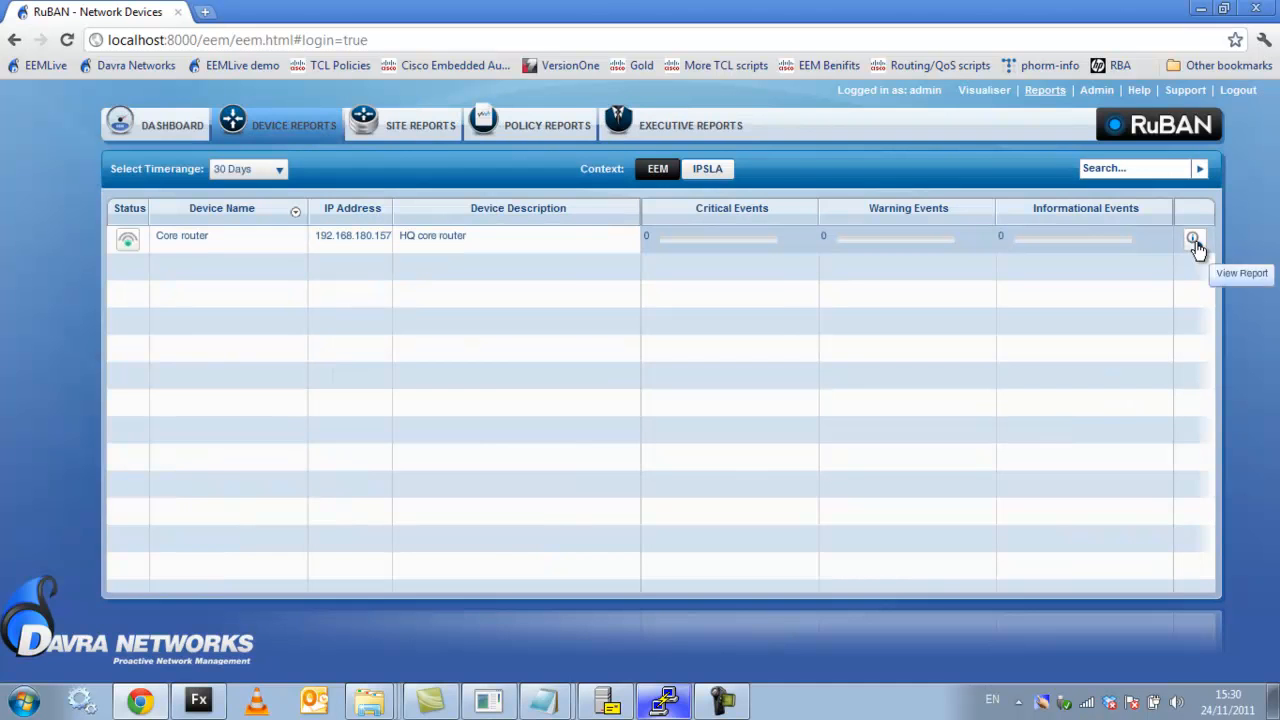
{"action": "left_click", "coordinate": [1192, 238]}
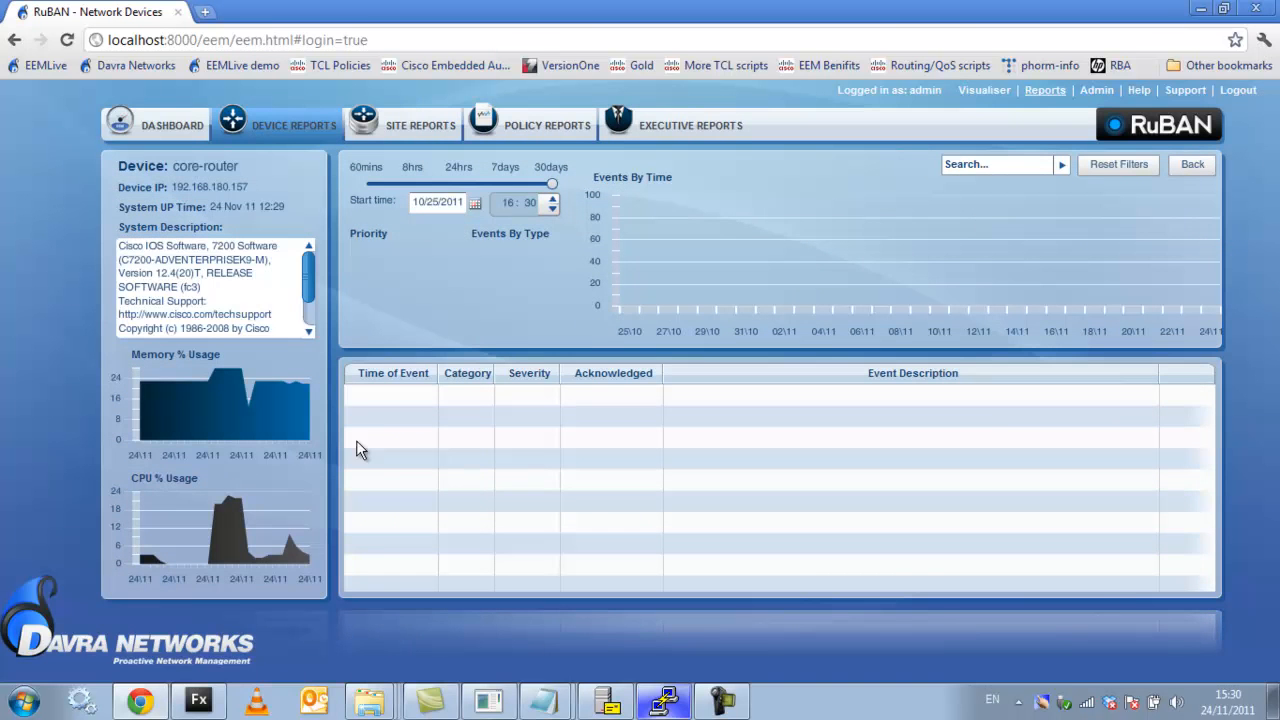
{"action": "mouse_move", "coordinate": [314, 570]}
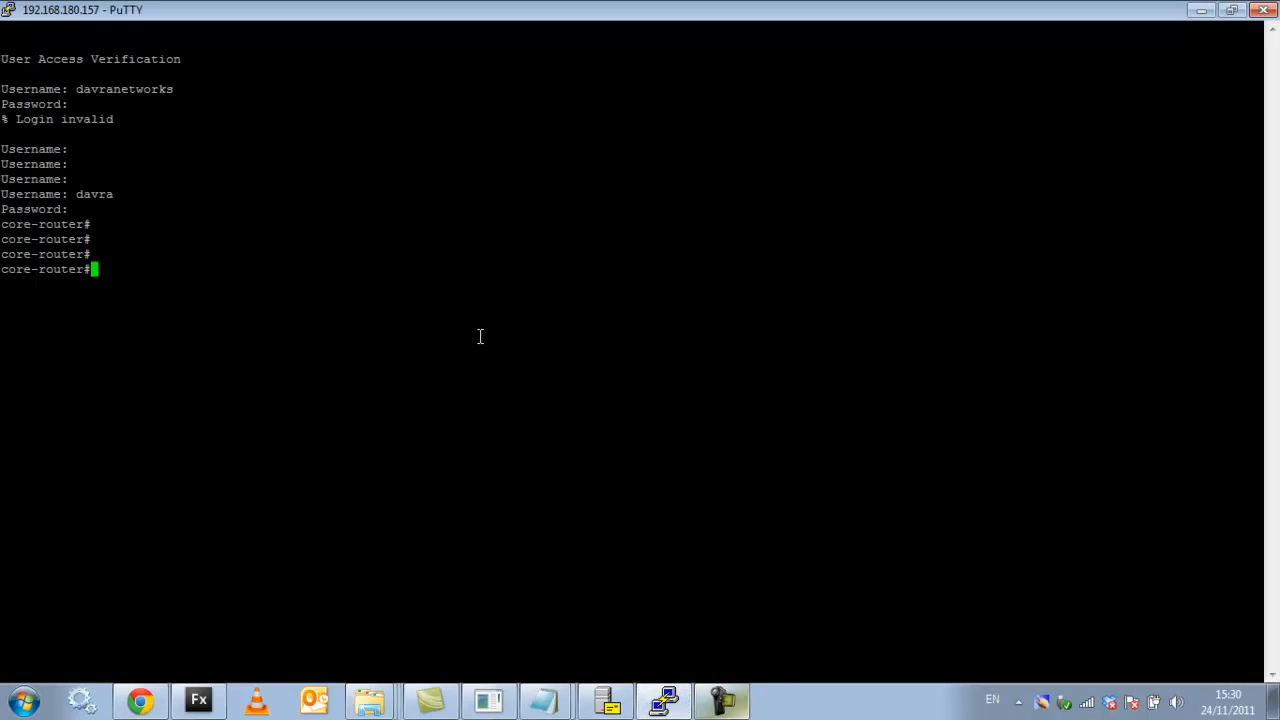
Run 'show proc cpu sorted' on the core router, then return to the RuBAN browser
{"action": "type", "text": "show p"}
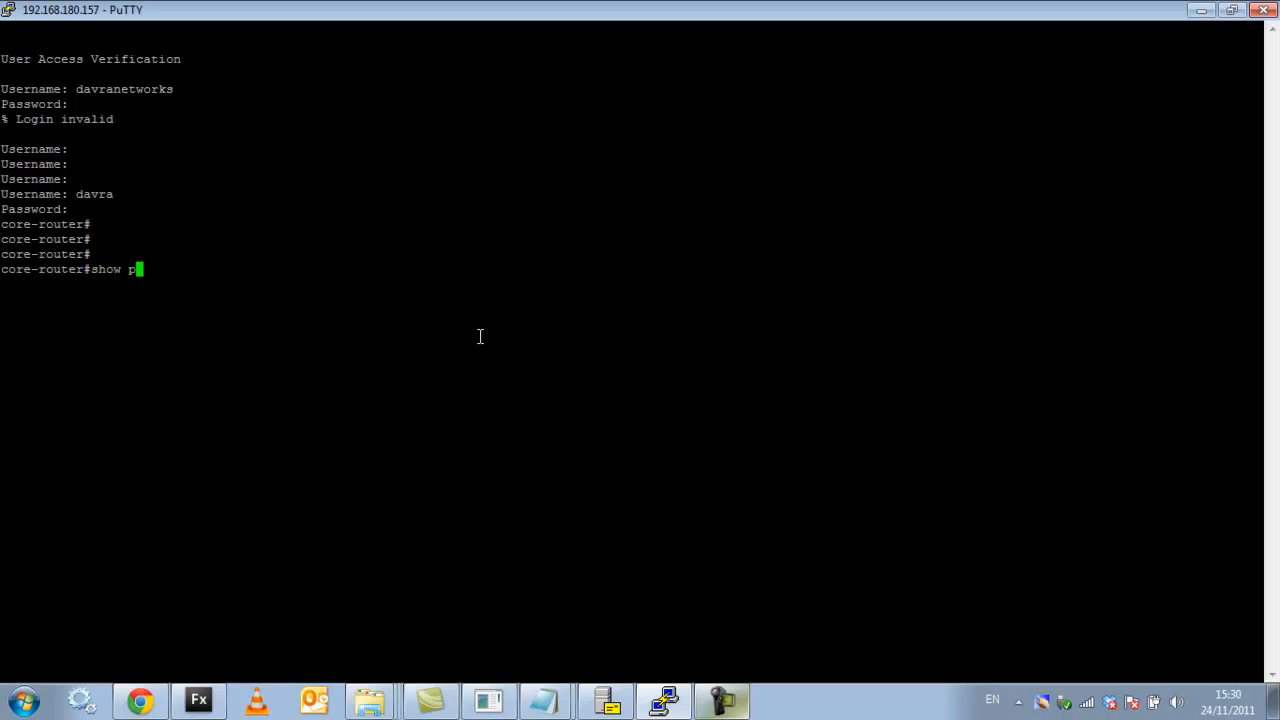
{"action": "type", "text": "roc cpu sorted"}
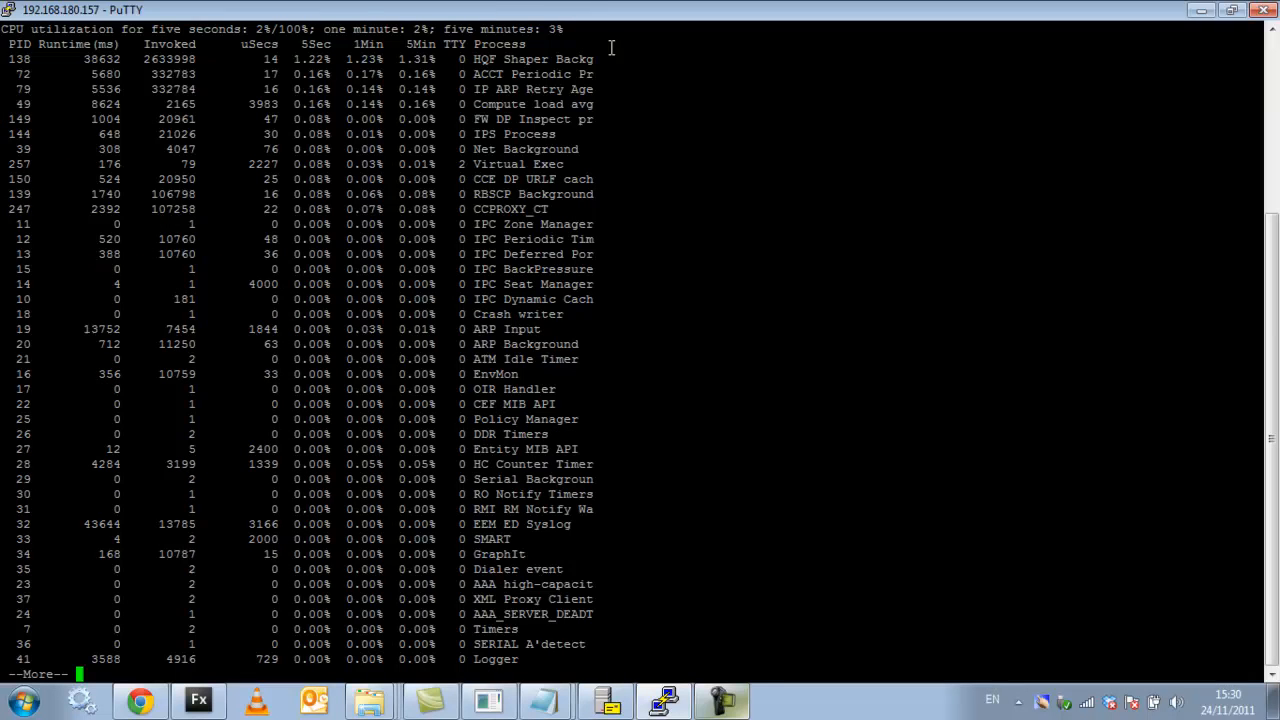
{"action": "mouse_move", "coordinate": [1236, 652]}
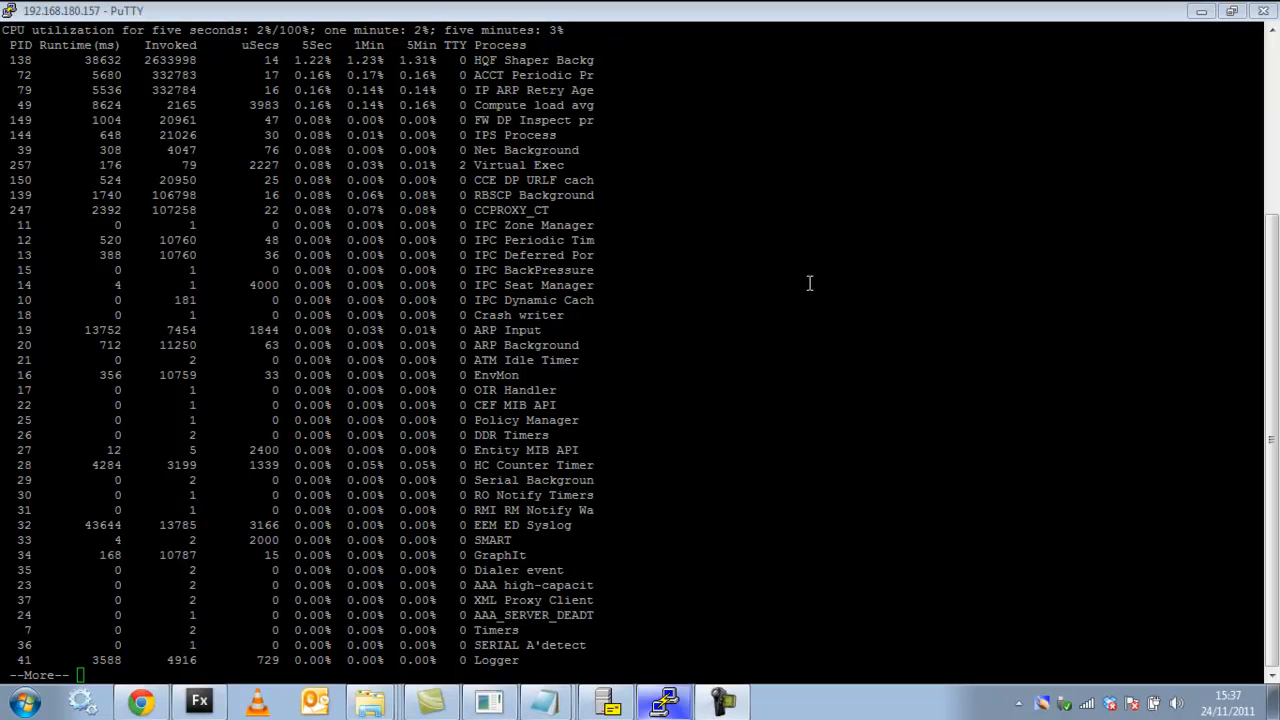
{"action": "mouse_move", "coordinate": [824, 276]}
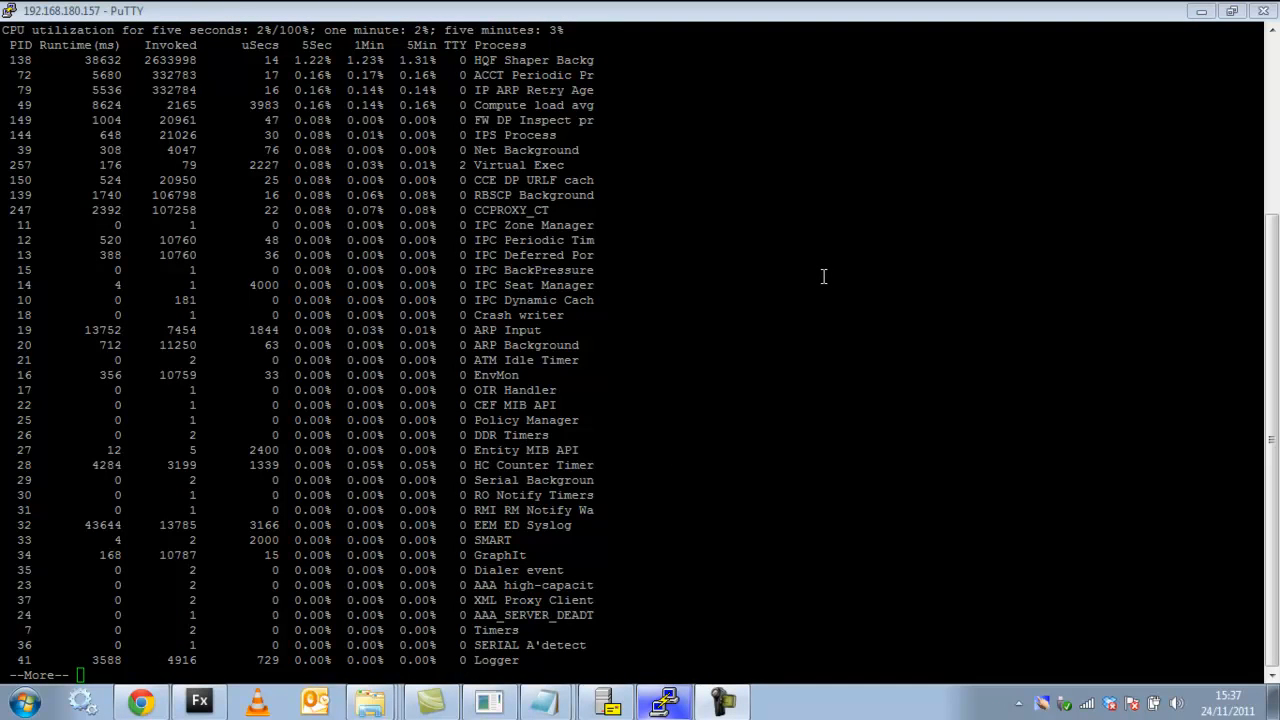
{"action": "mouse_move", "coordinate": [672, 406]}
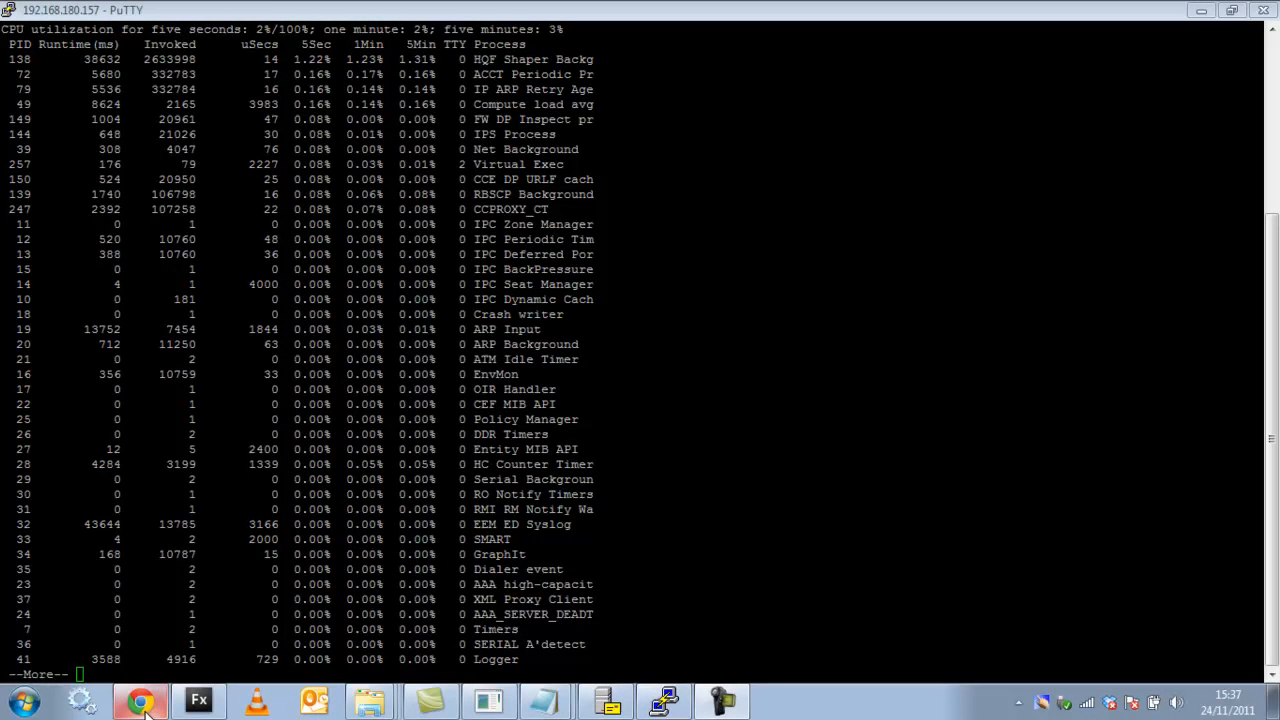
{"action": "left_click", "coordinate": [132, 692]}
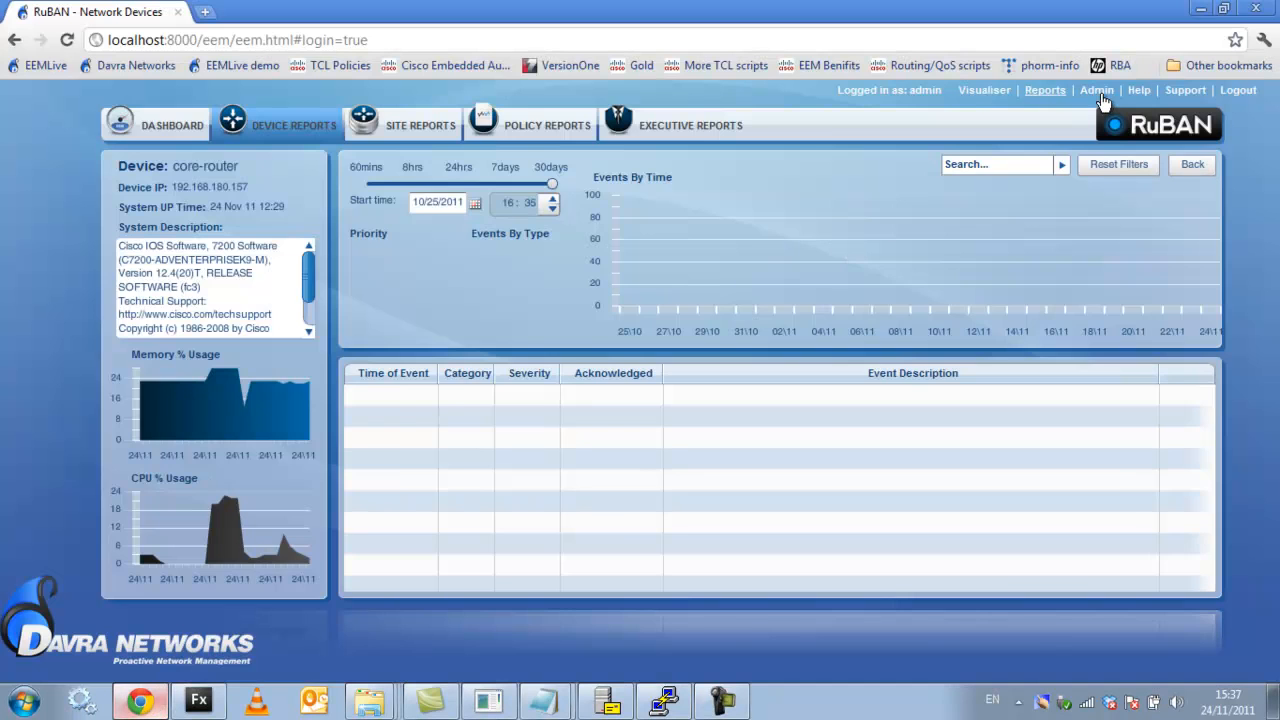
Show the CPU Performance policy list under Embedded Policies > System Performance
{"action": "left_click", "coordinate": [1096, 88]}
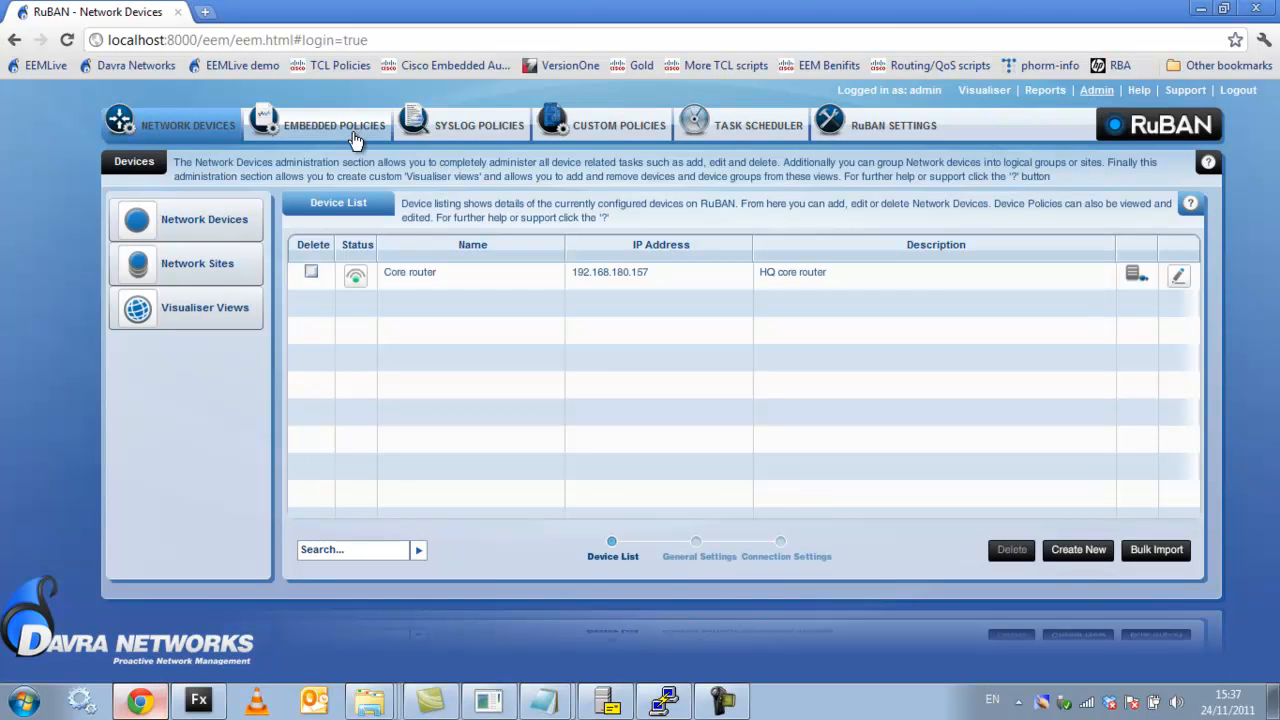
{"action": "left_click", "coordinate": [334, 124]}
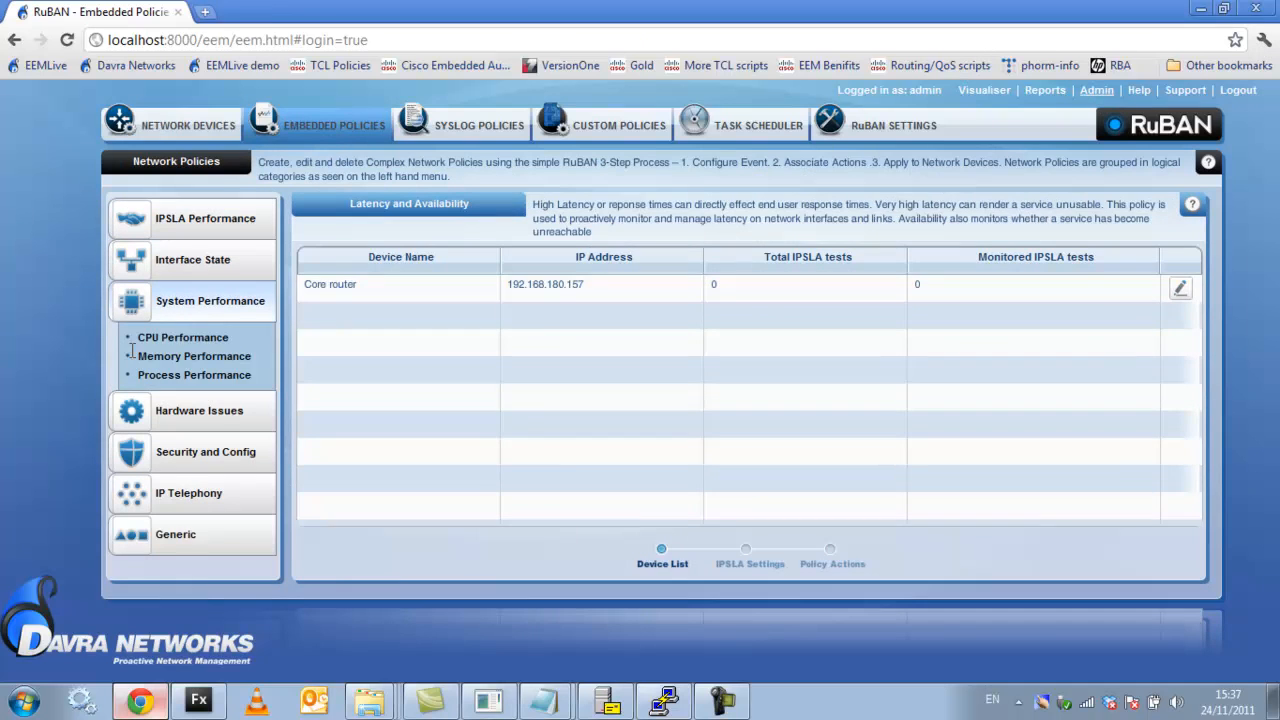
{"action": "left_click", "coordinate": [182, 336]}
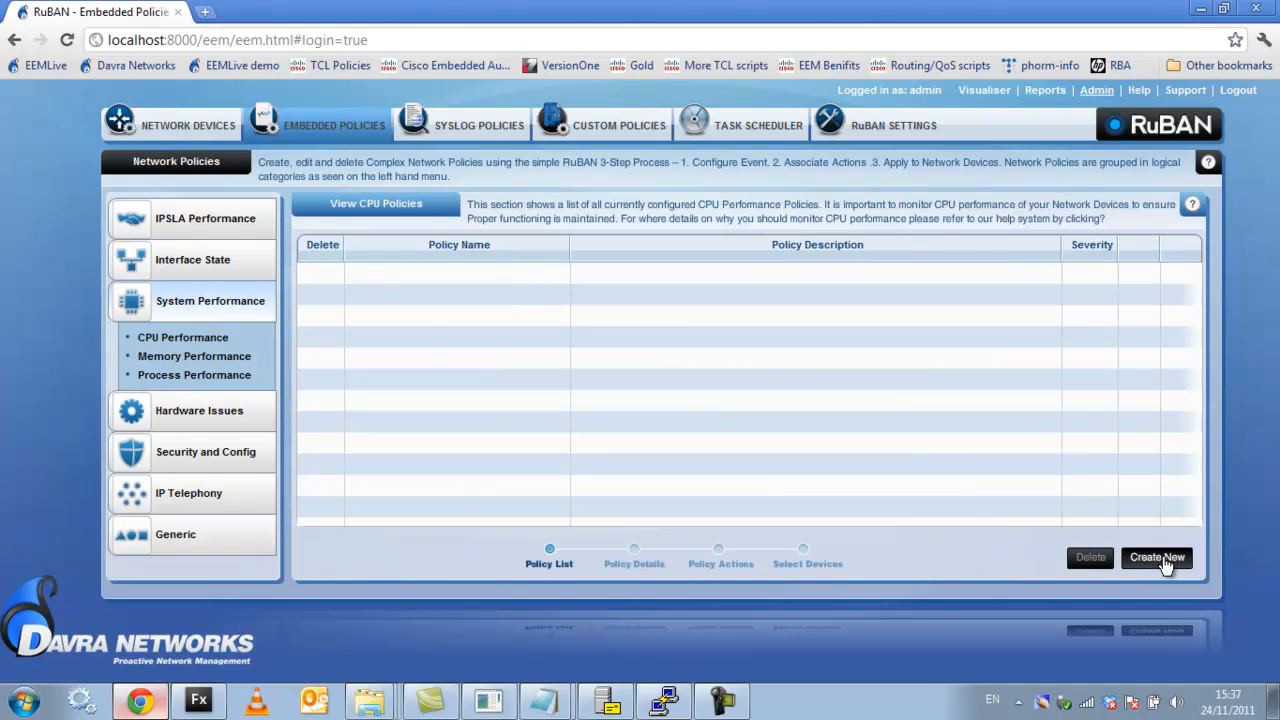
Create a High CPU Usage policy alerting above 10% with the period lowered to 1 minute
{"action": "left_click", "coordinate": [1172, 556]}
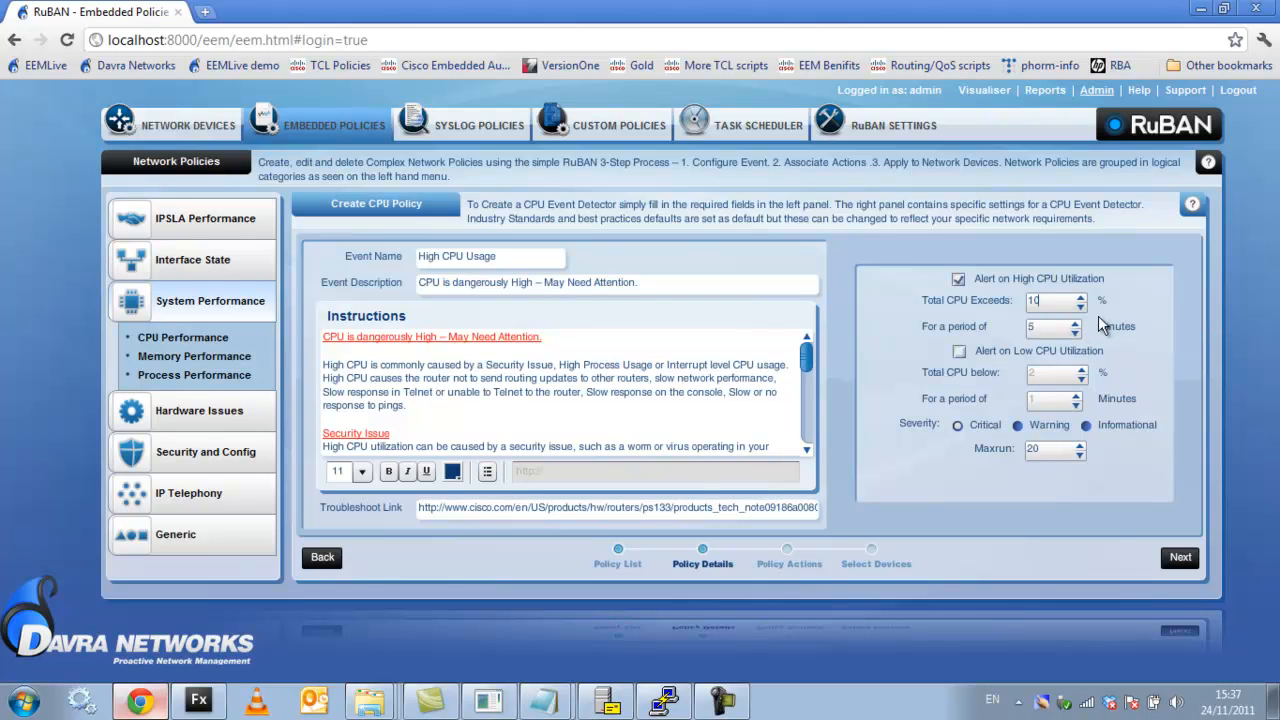
{"action": "left_click", "coordinate": [1080, 332]}
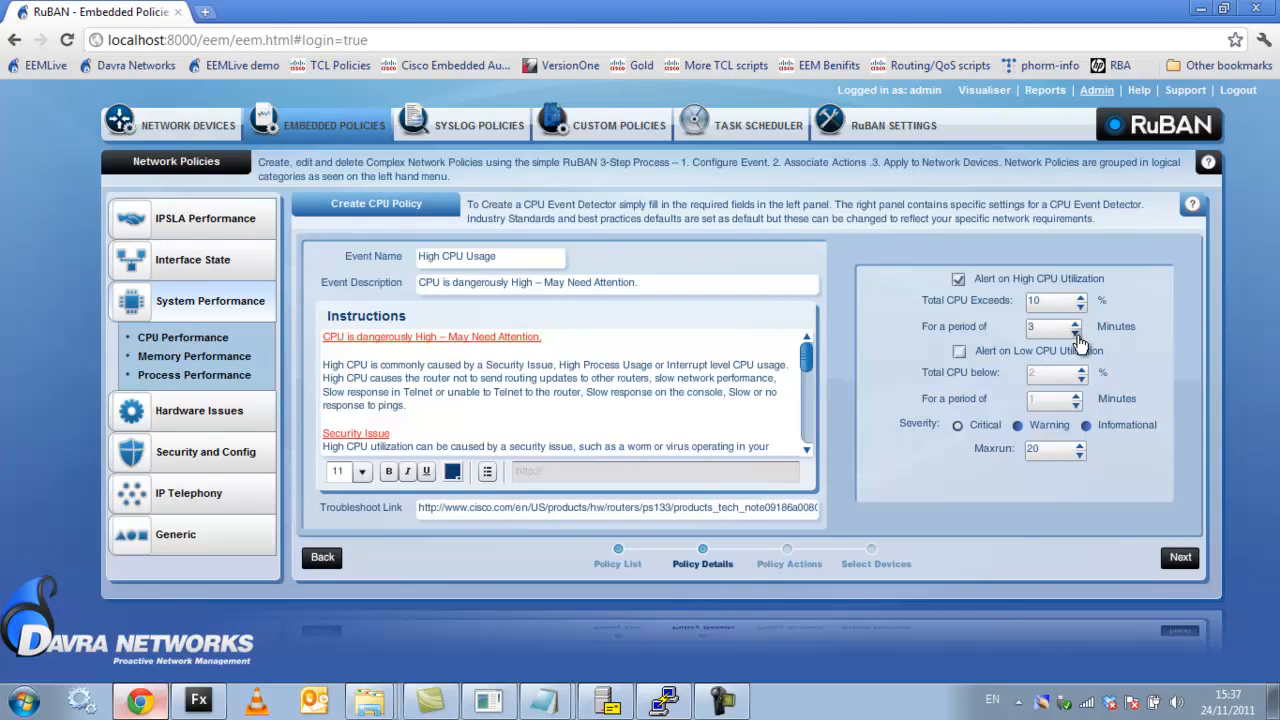
{"action": "left_click", "coordinate": [1078, 332]}
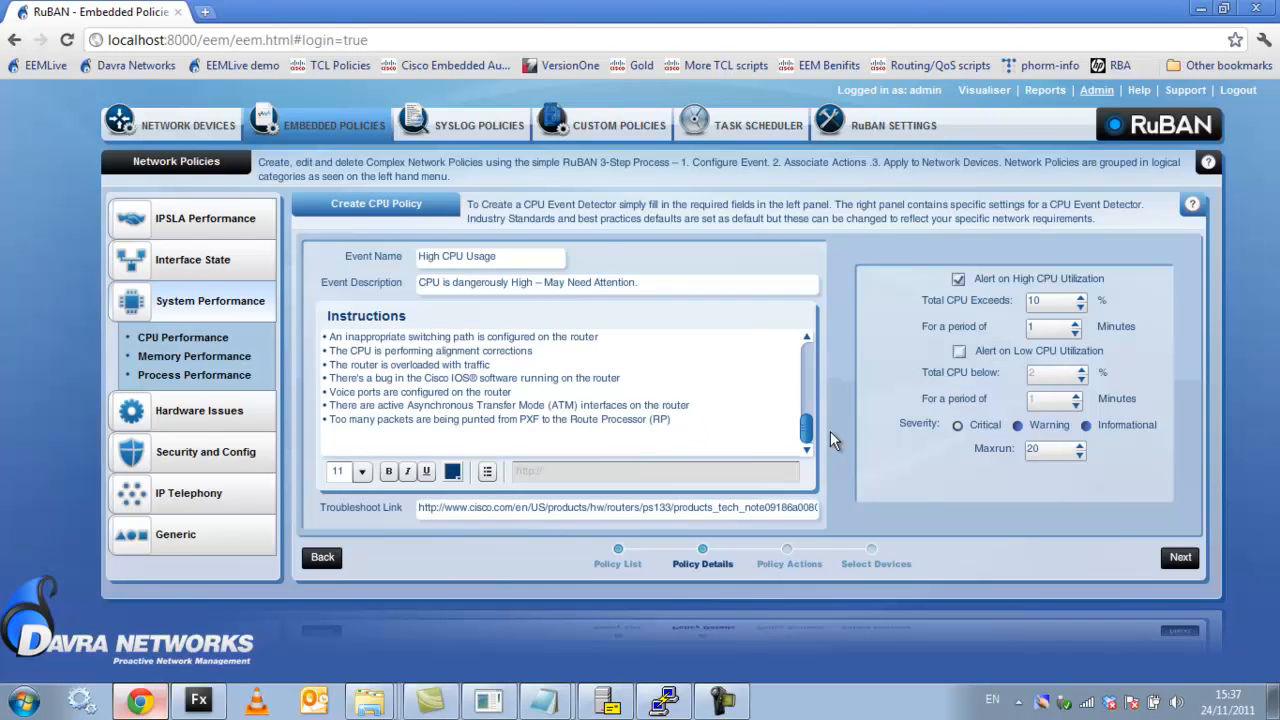
{"action": "left_click", "coordinate": [1180, 558]}
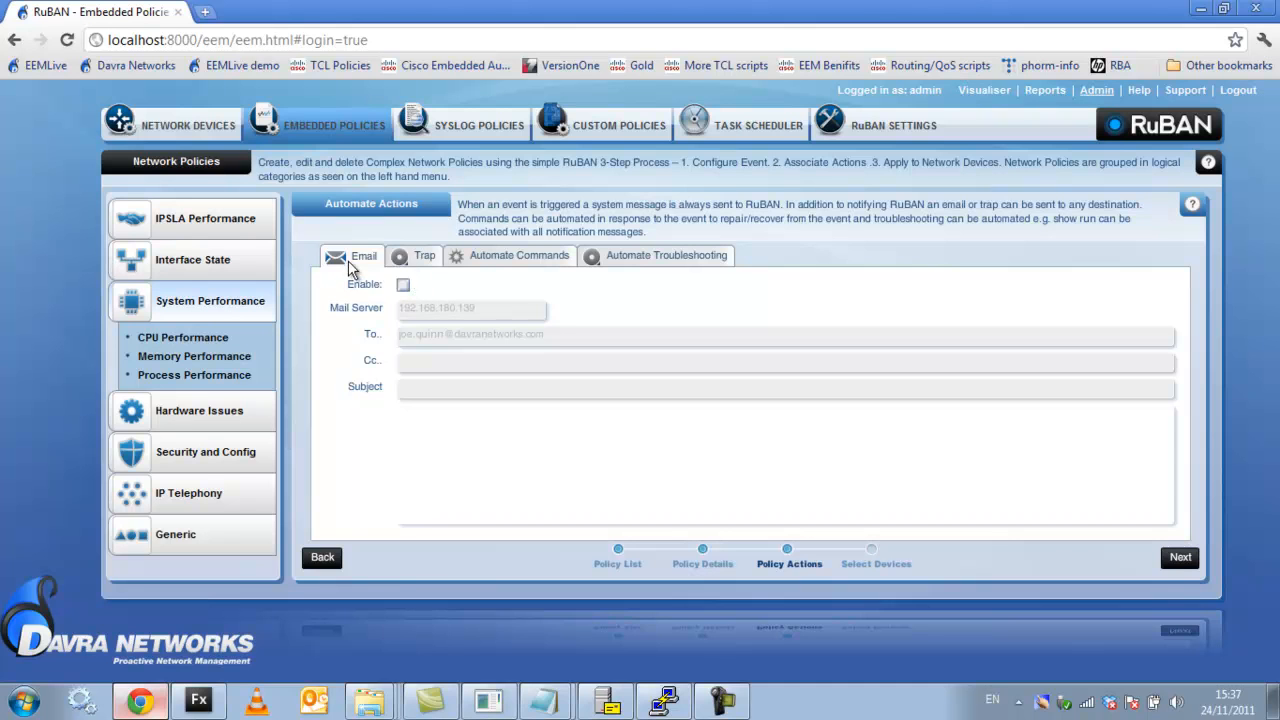
{"action": "mouse_move", "coordinate": [532, 268]}
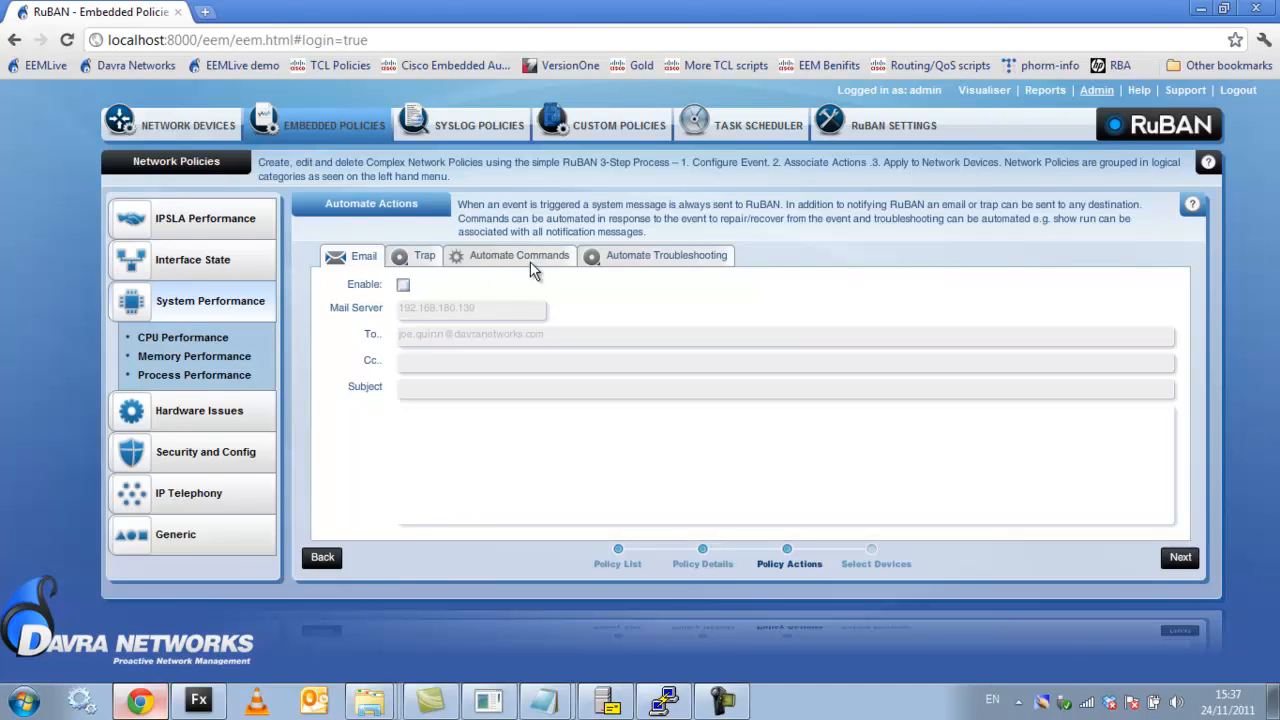
{"action": "mouse_move", "coordinate": [576, 308]}
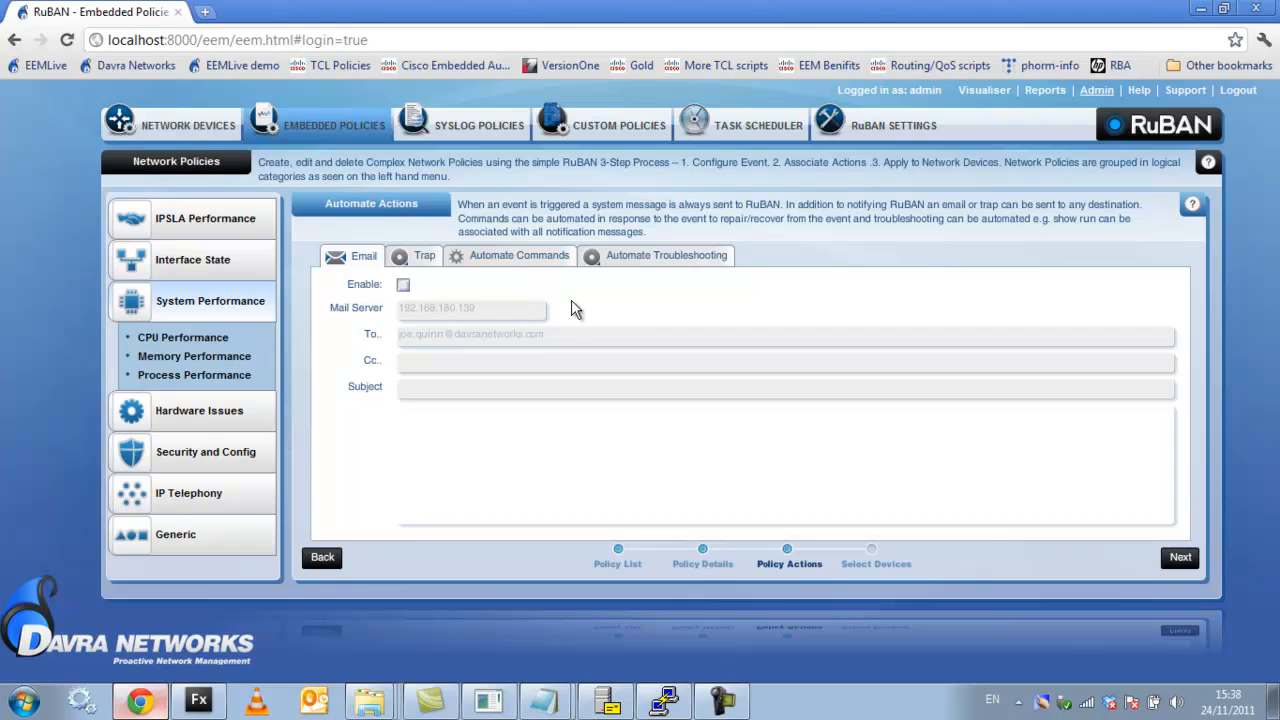
{"action": "mouse_move", "coordinate": [430, 284]}
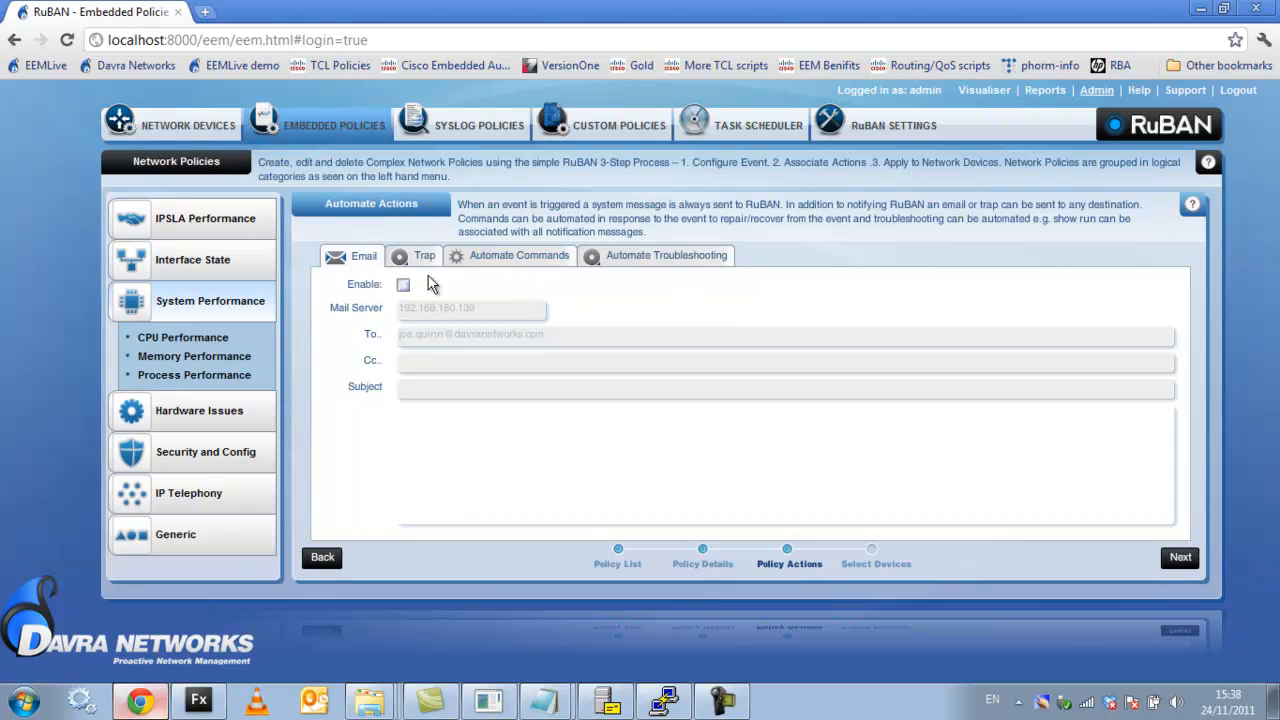
Enable email alerts for the policy with the subject 'High CPU'
{"action": "left_click", "coordinate": [404, 284]}
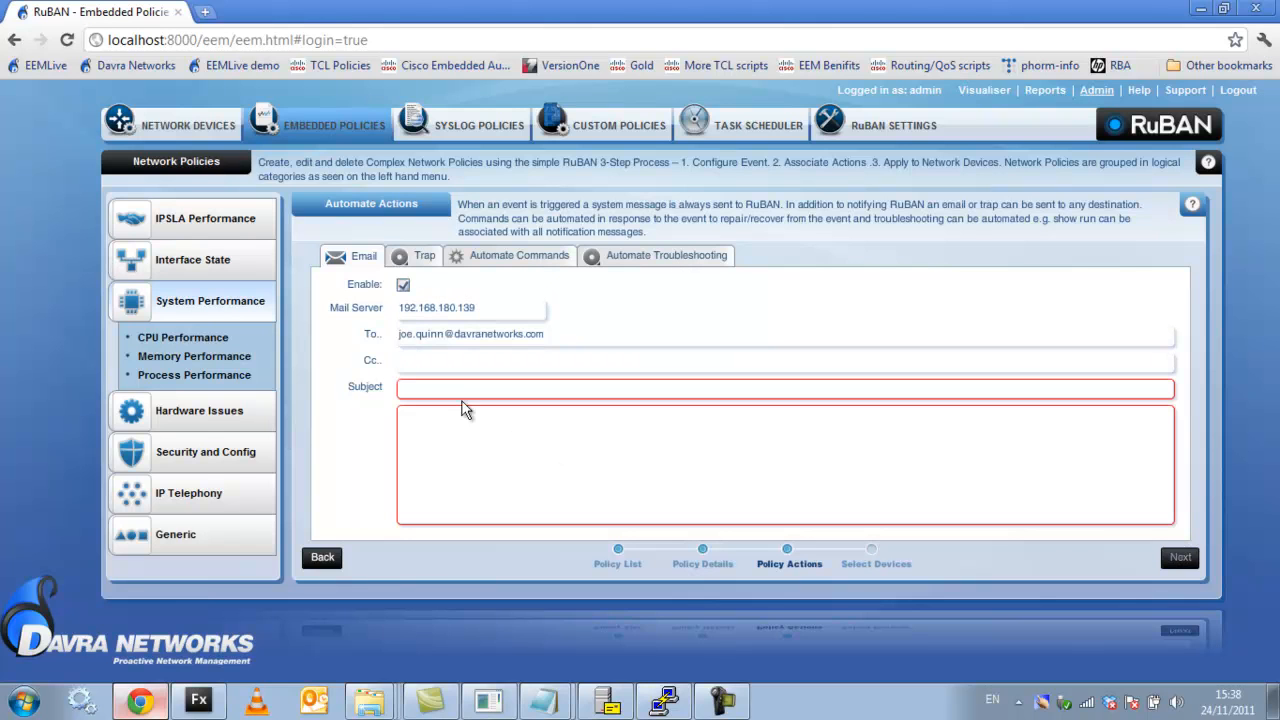
{"action": "type", "text": "High"}
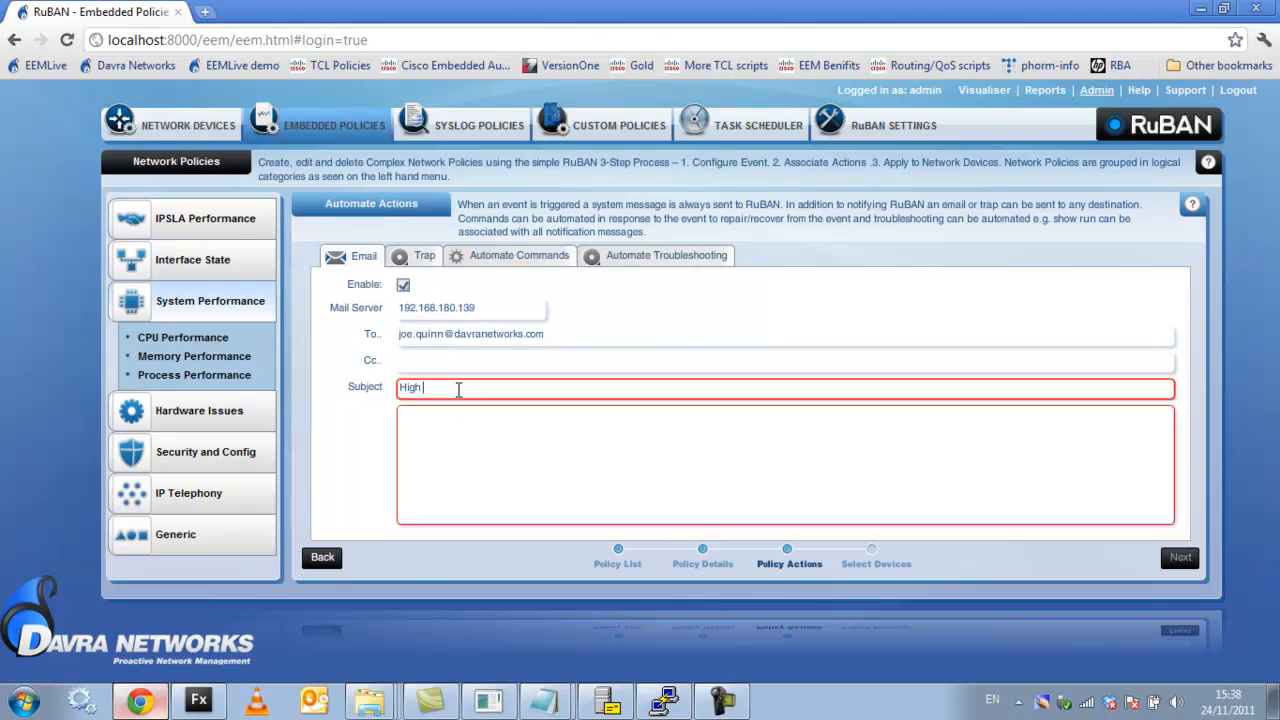
{"action": "type", "text": "CPU"}
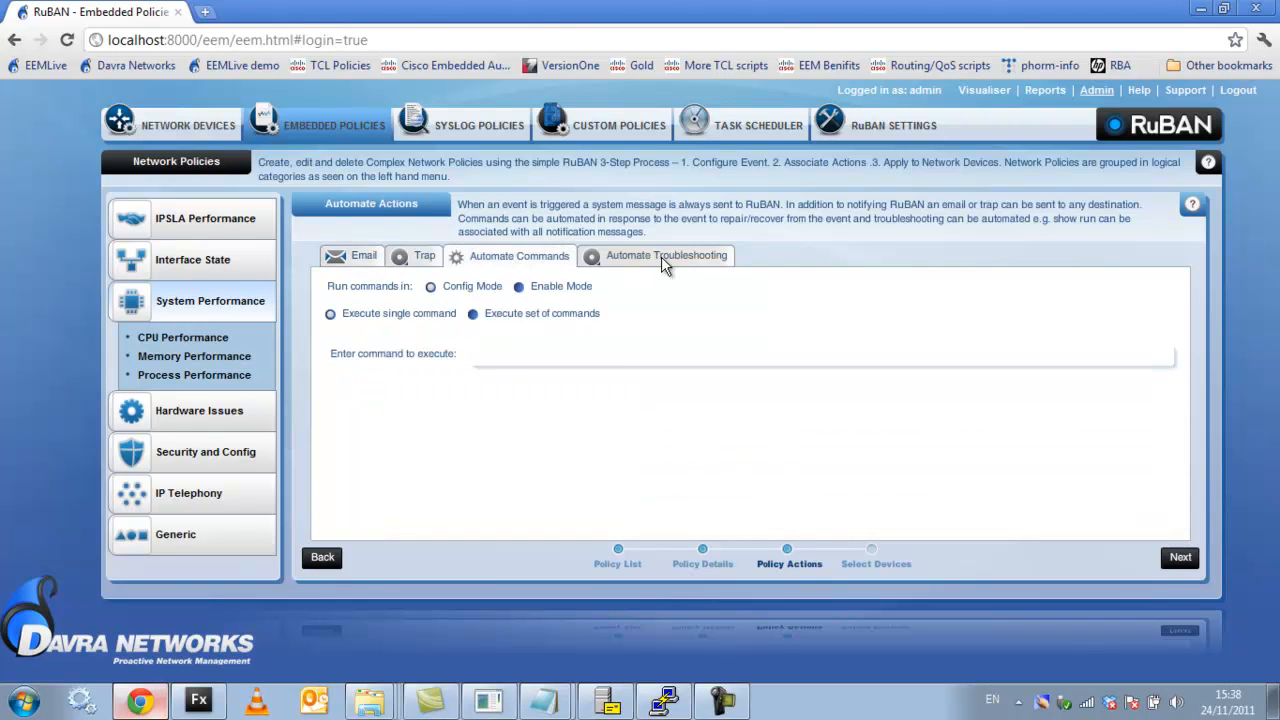
Add 'show proc cpu sorted' as an automated troubleshooting command and continue to device selection
{"action": "left_click", "coordinate": [666, 256]}
{"action": "type", "text": "show"}
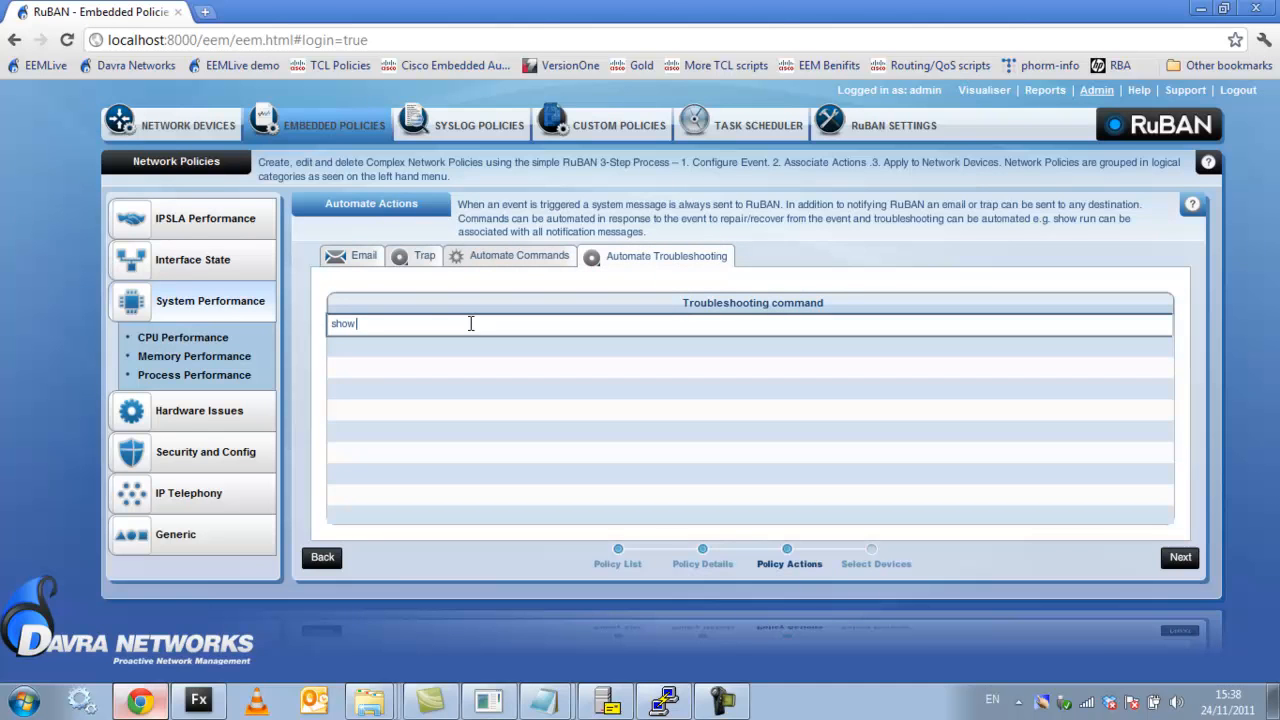
{"action": "type", "text": "proc cpu sorted"}
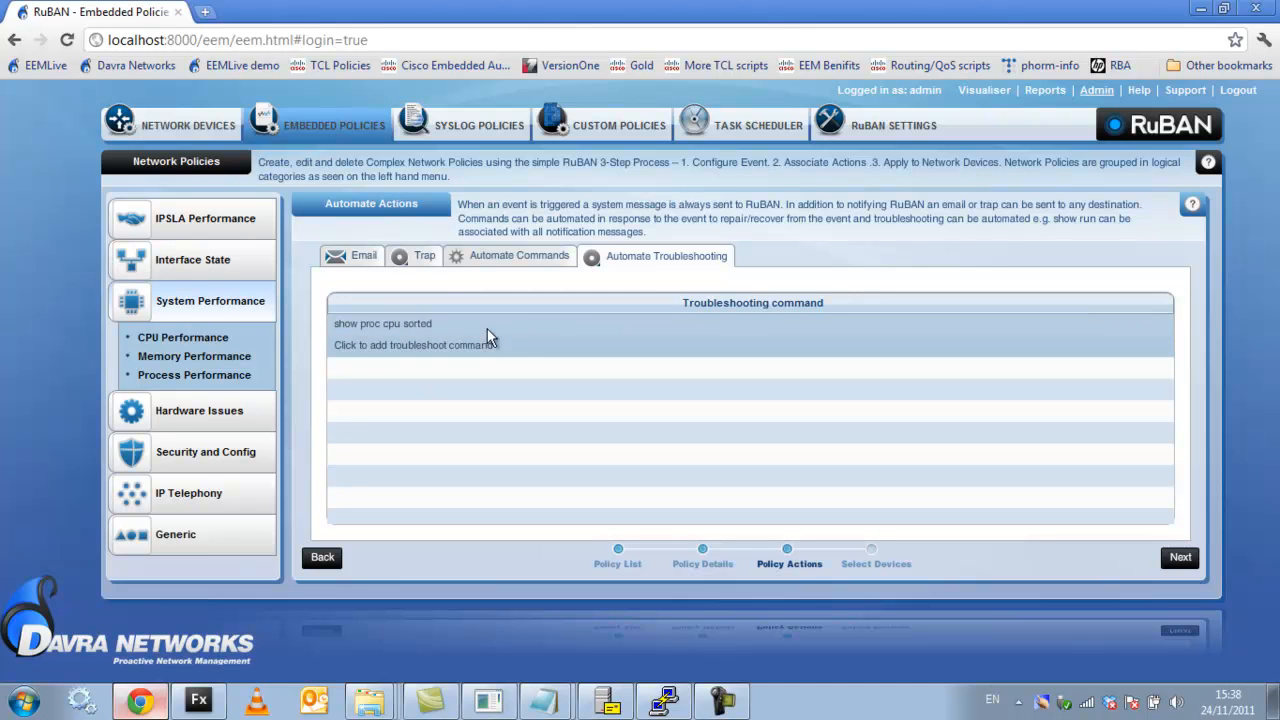
{"action": "mouse_move", "coordinate": [510, 340]}
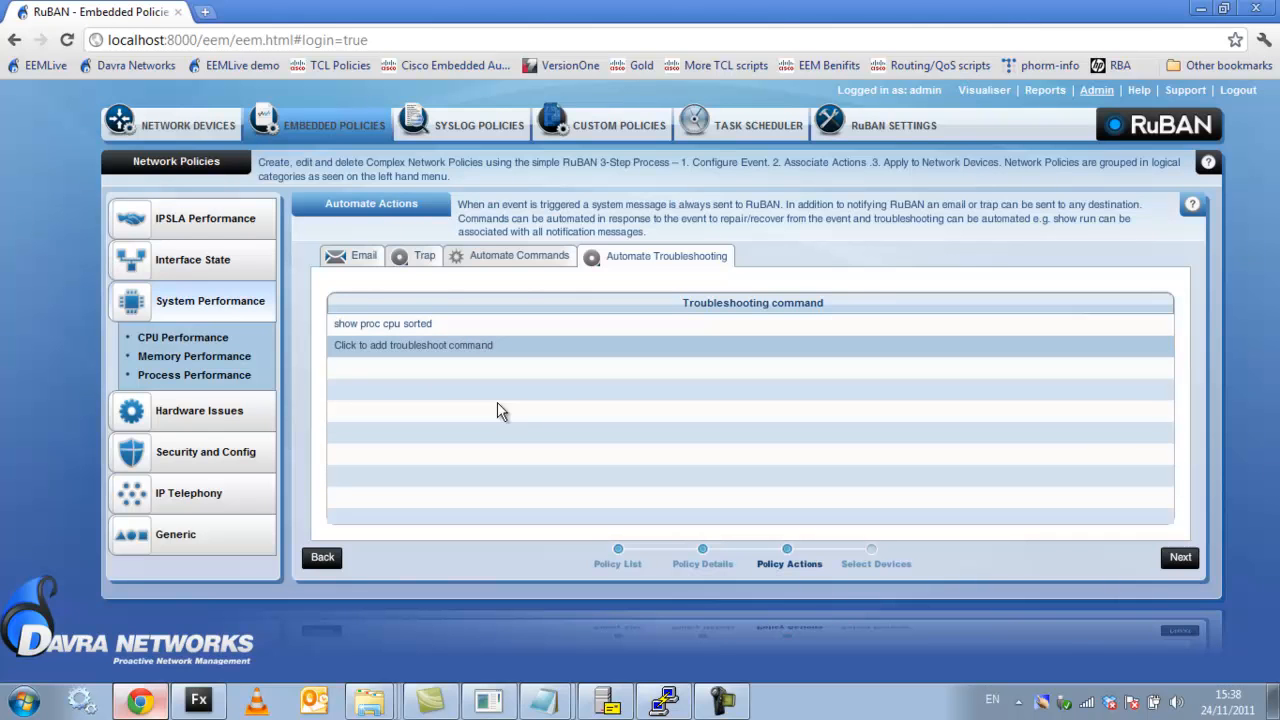
{"action": "mouse_move", "coordinate": [1176, 560]}
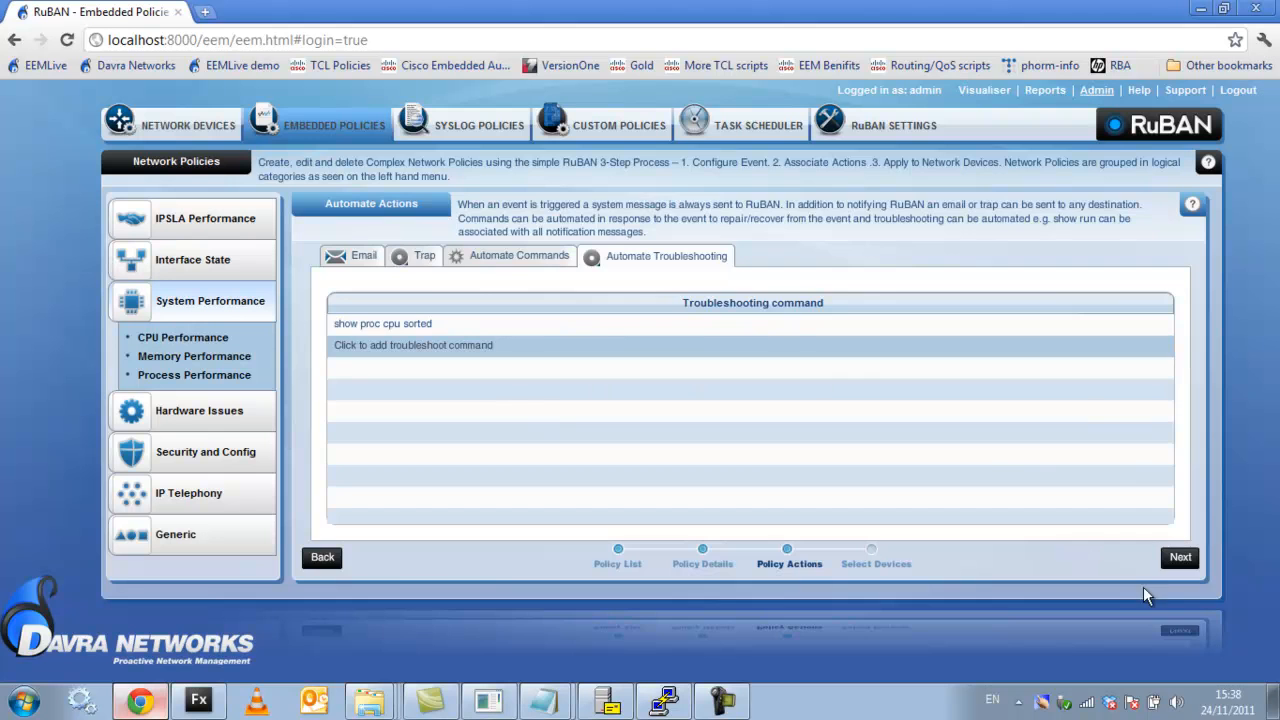
{"action": "left_click", "coordinate": [1180, 556]}
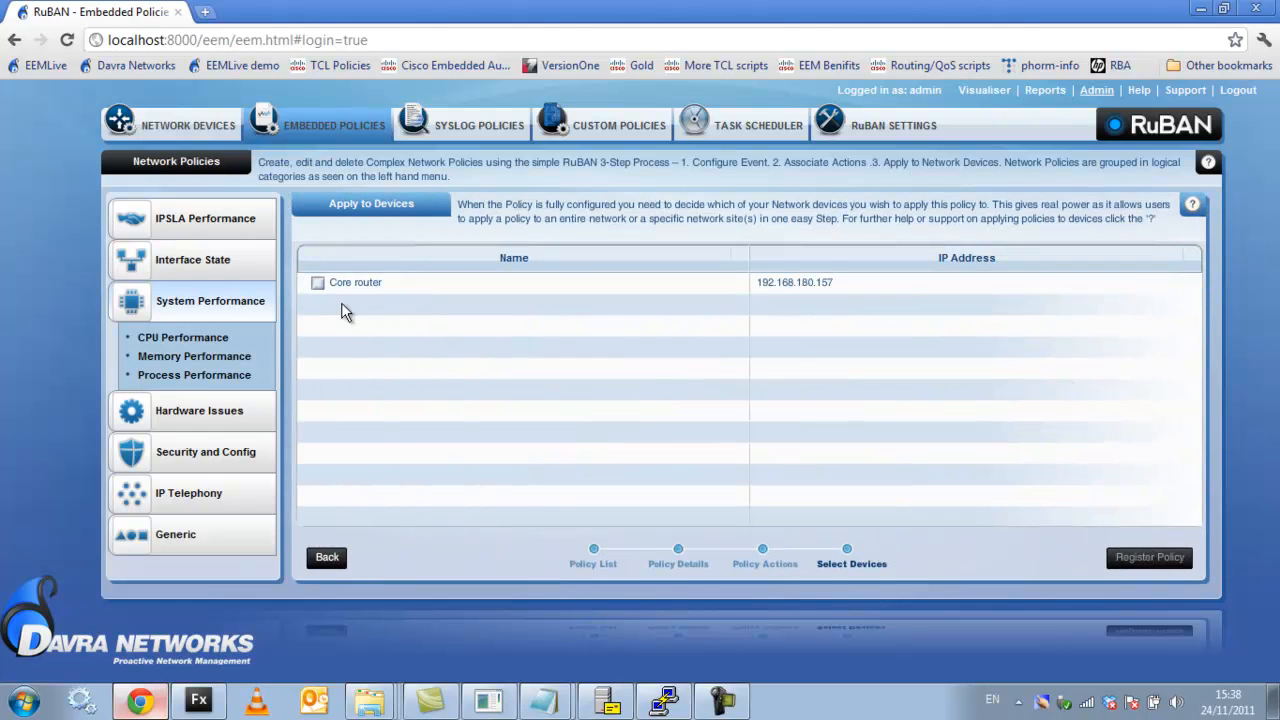
Register the policy on the Core router, confirm it was successfully created, and return to the device list
{"action": "left_click", "coordinate": [318, 282]}
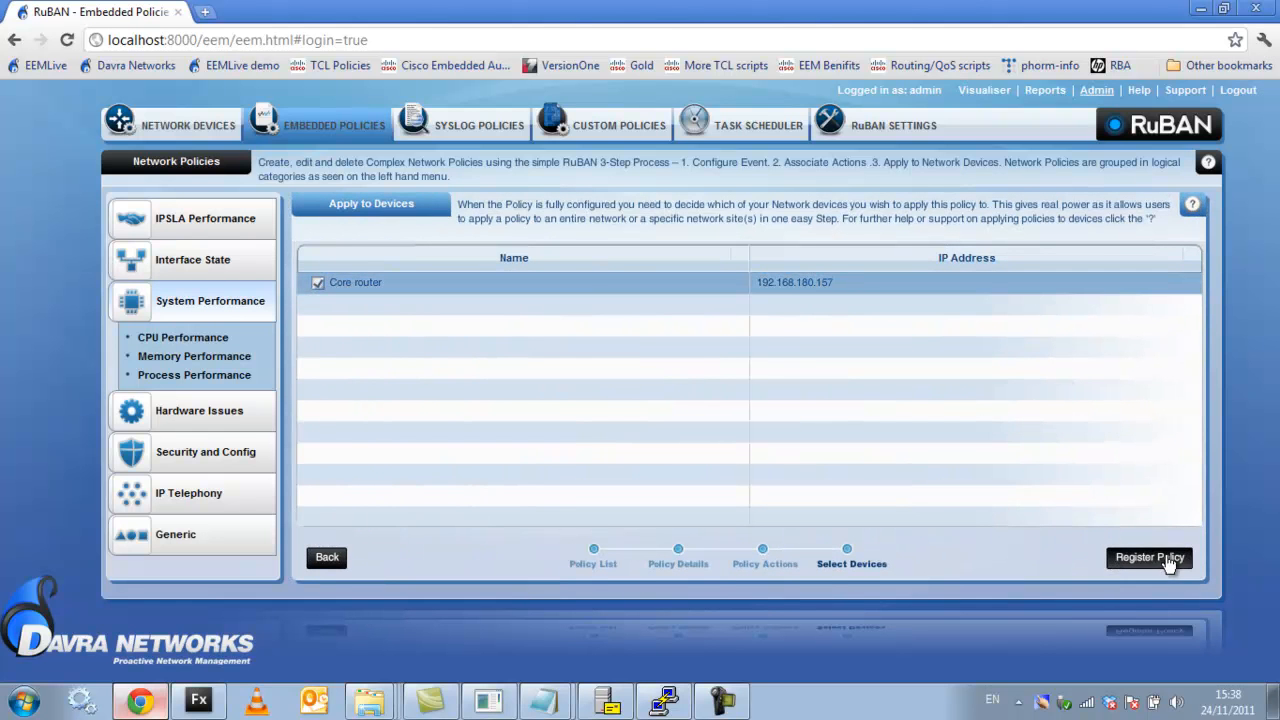
{"action": "left_click", "coordinate": [1160, 556]}
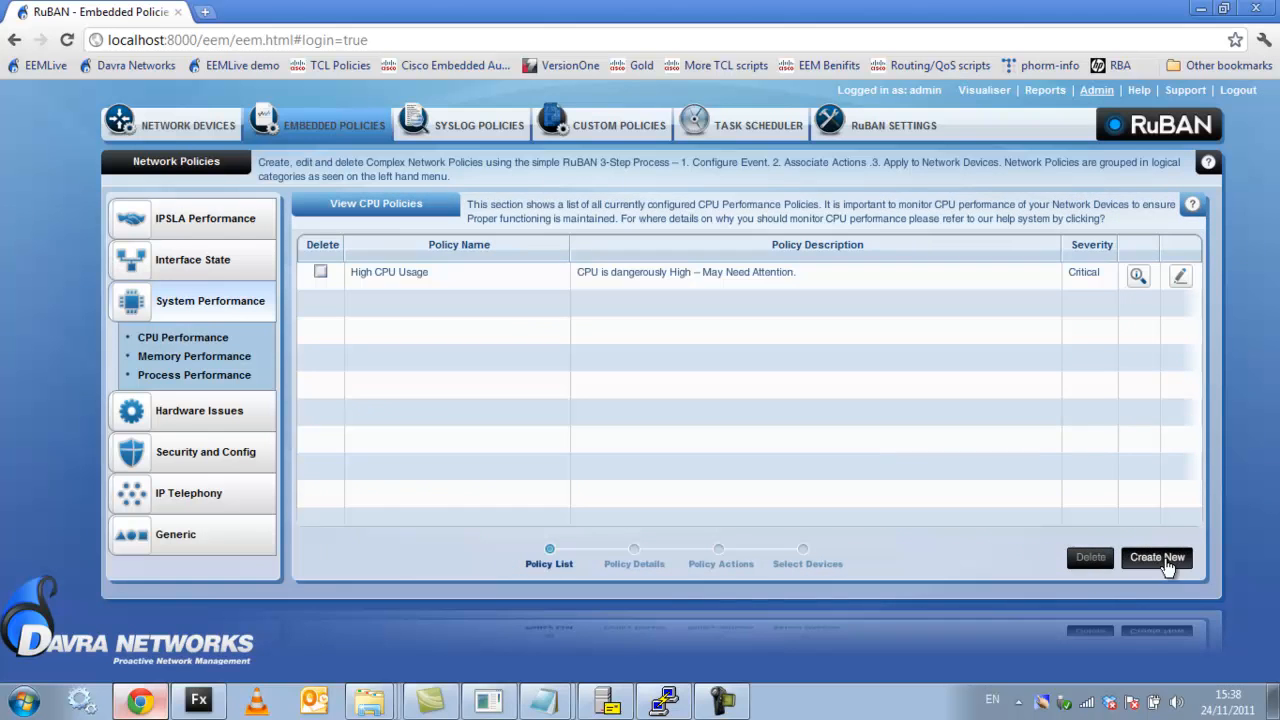
{"action": "left_click", "coordinate": [1156, 556]}
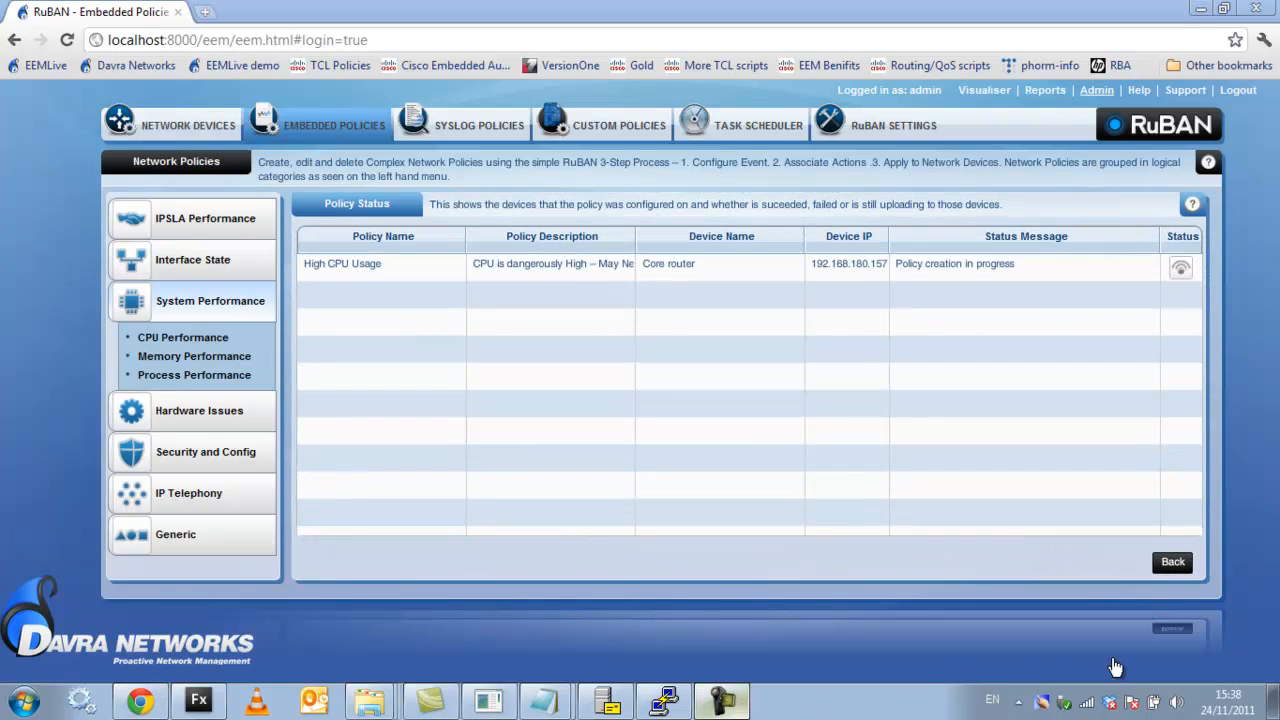
{"action": "mouse_move", "coordinate": [938, 308]}
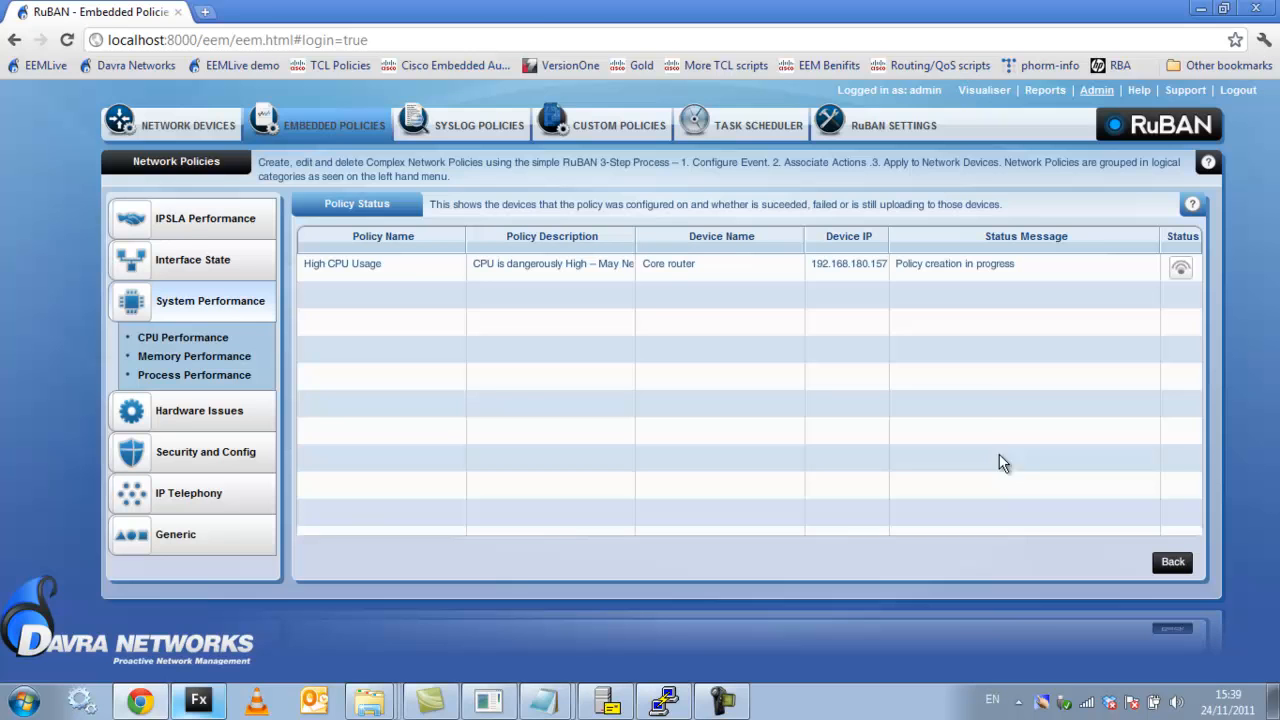
{"action": "mouse_move", "coordinate": [910, 304]}
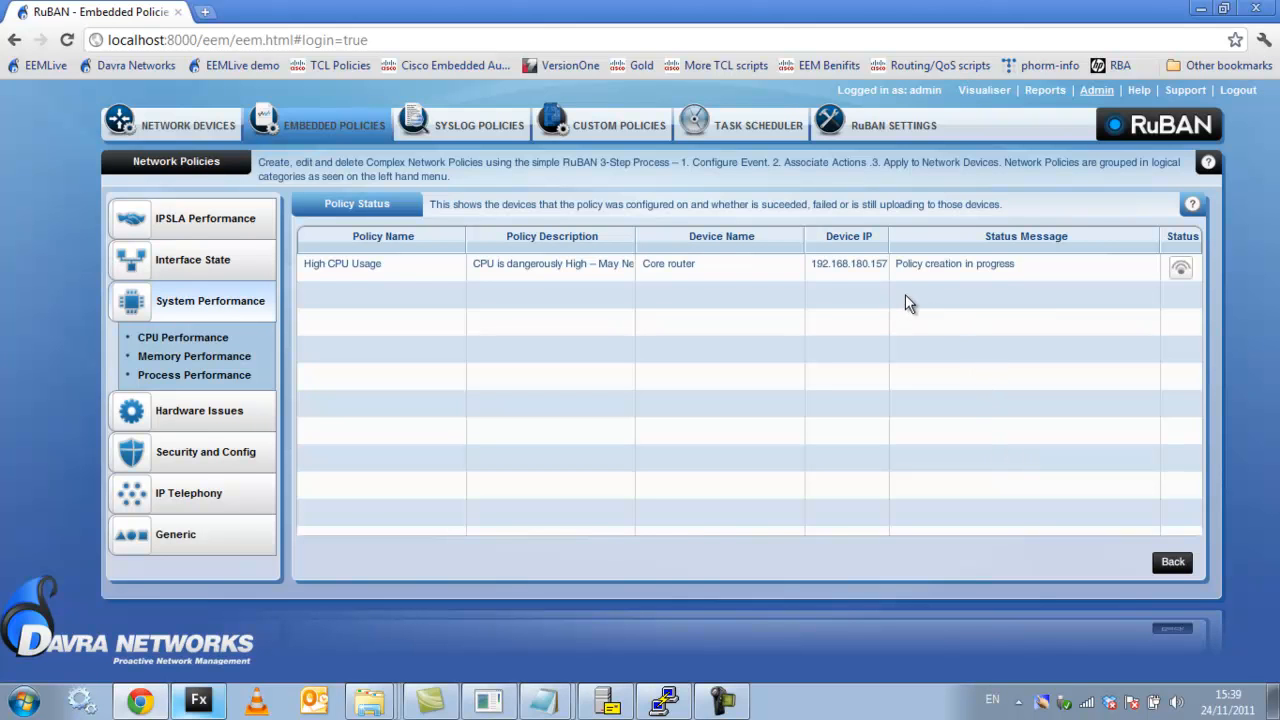
{"action": "mouse_move", "coordinate": [976, 296]}
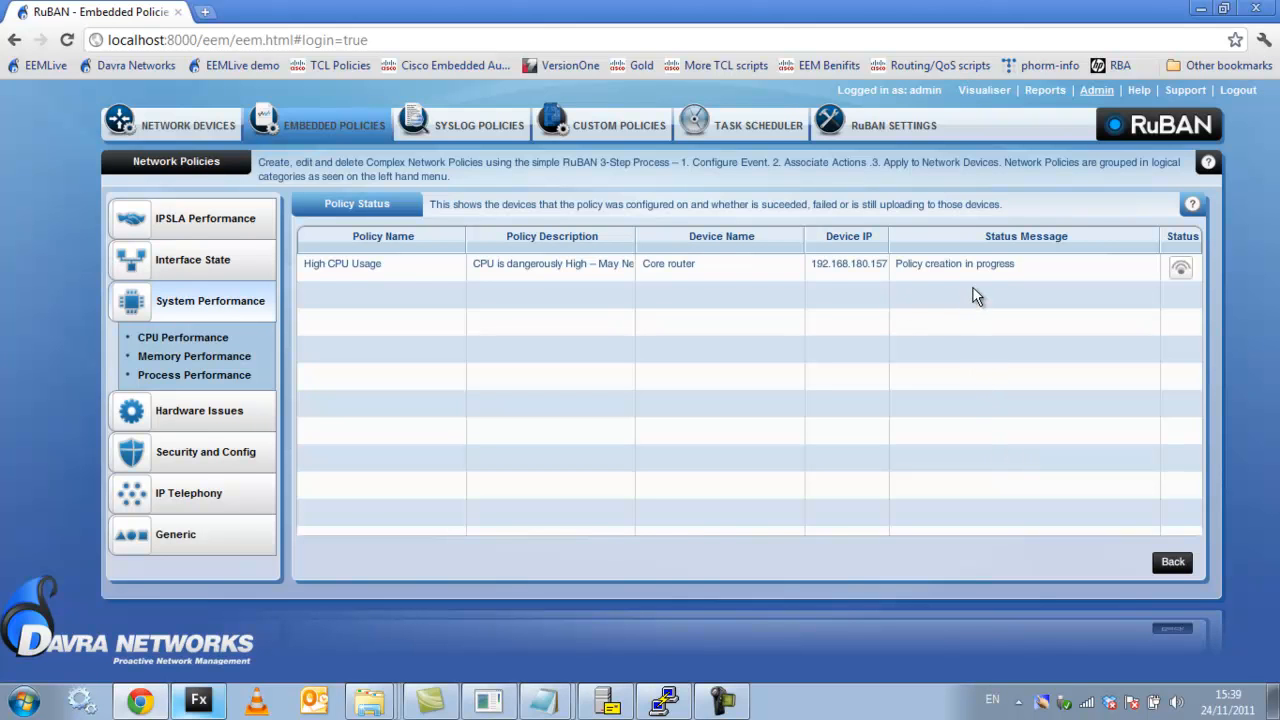
{"action": "mouse_move", "coordinate": [952, 320]}
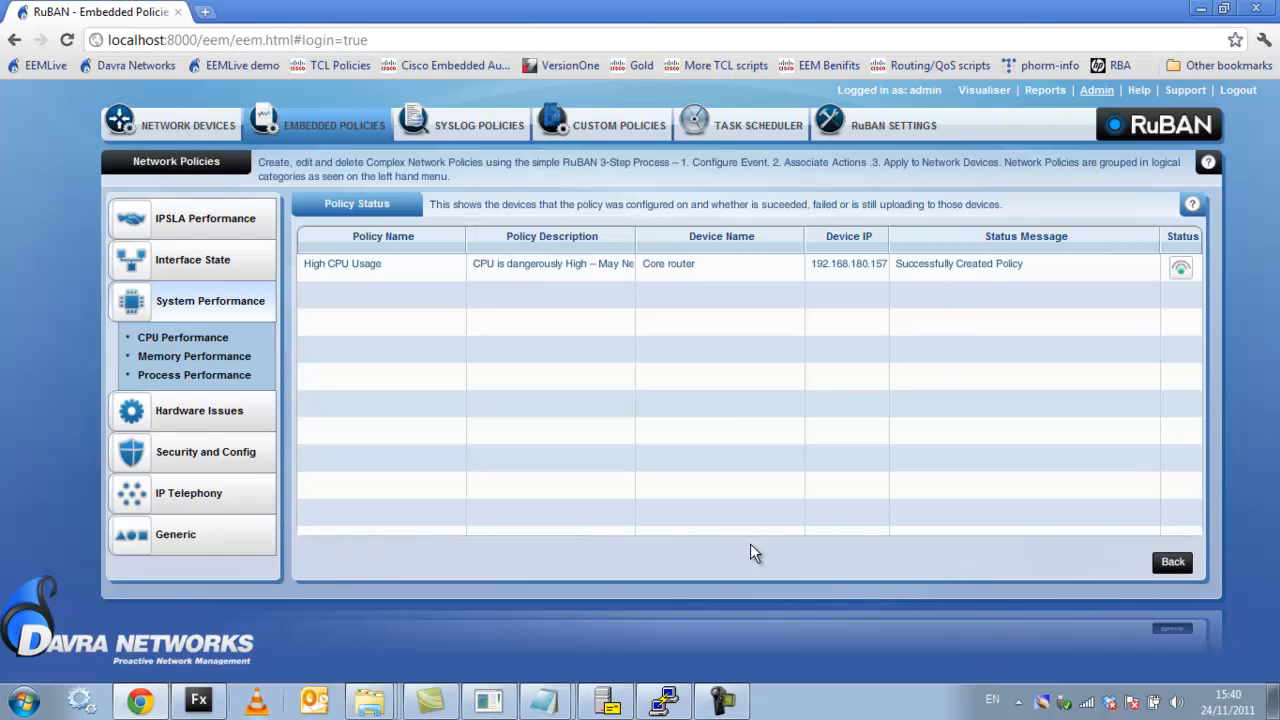
{"action": "mouse_move", "coordinate": [1192, 324]}
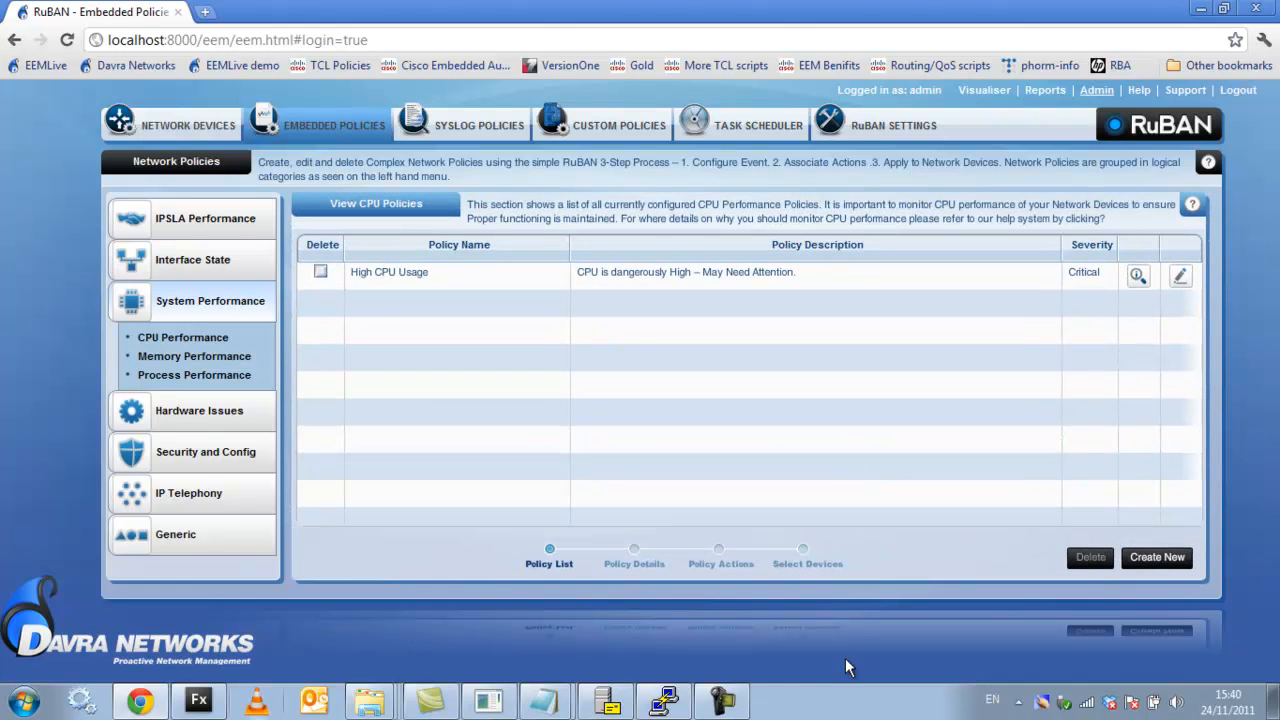
{"action": "left_click", "coordinate": [186, 124]}
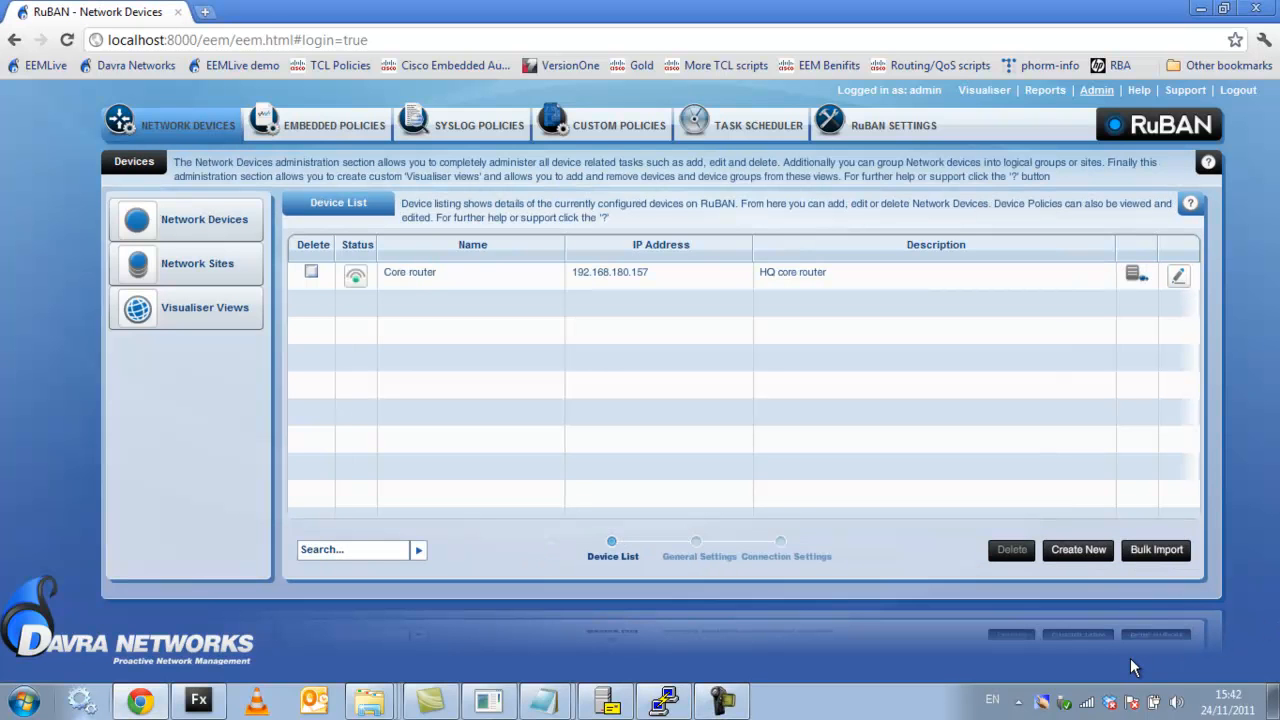
{"action": "mouse_move", "coordinate": [1150, 668]}
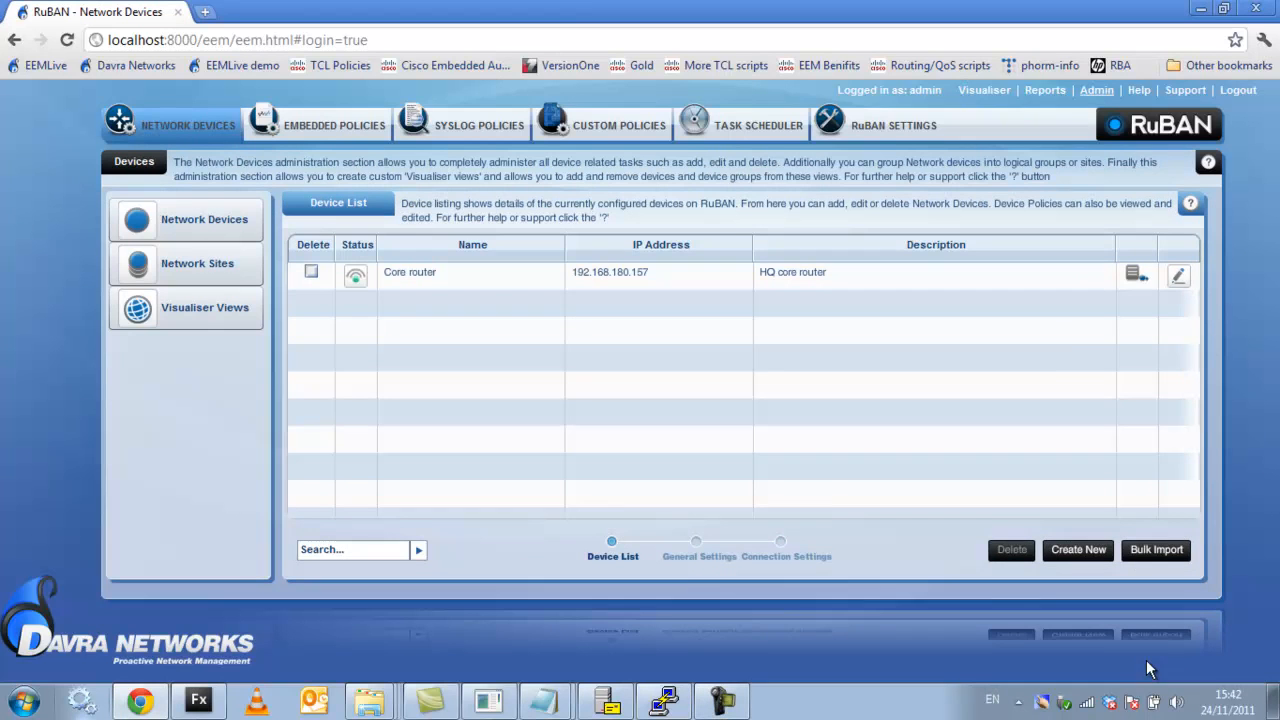
{"action": "mouse_move", "coordinate": [1120, 654]}
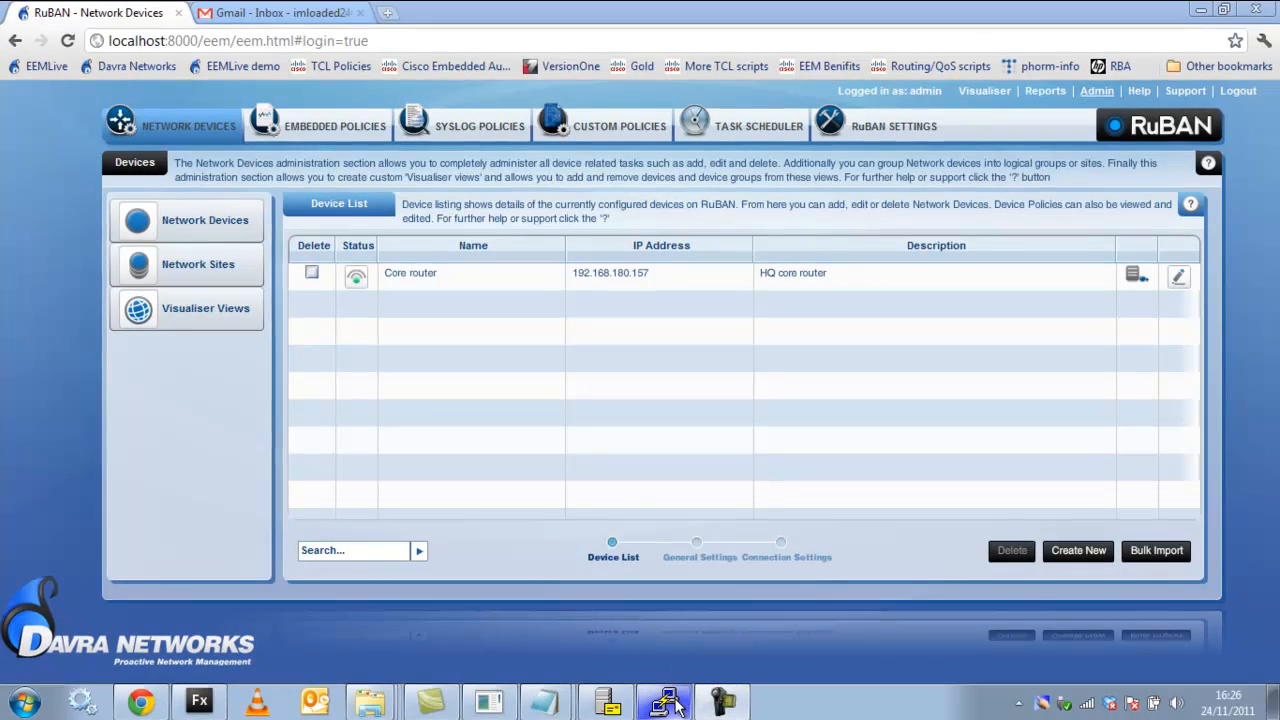
Run 'debug all' on the core router in PuTTY, answer yes, and return to the browser
{"action": "left_click", "coordinate": [662, 700]}
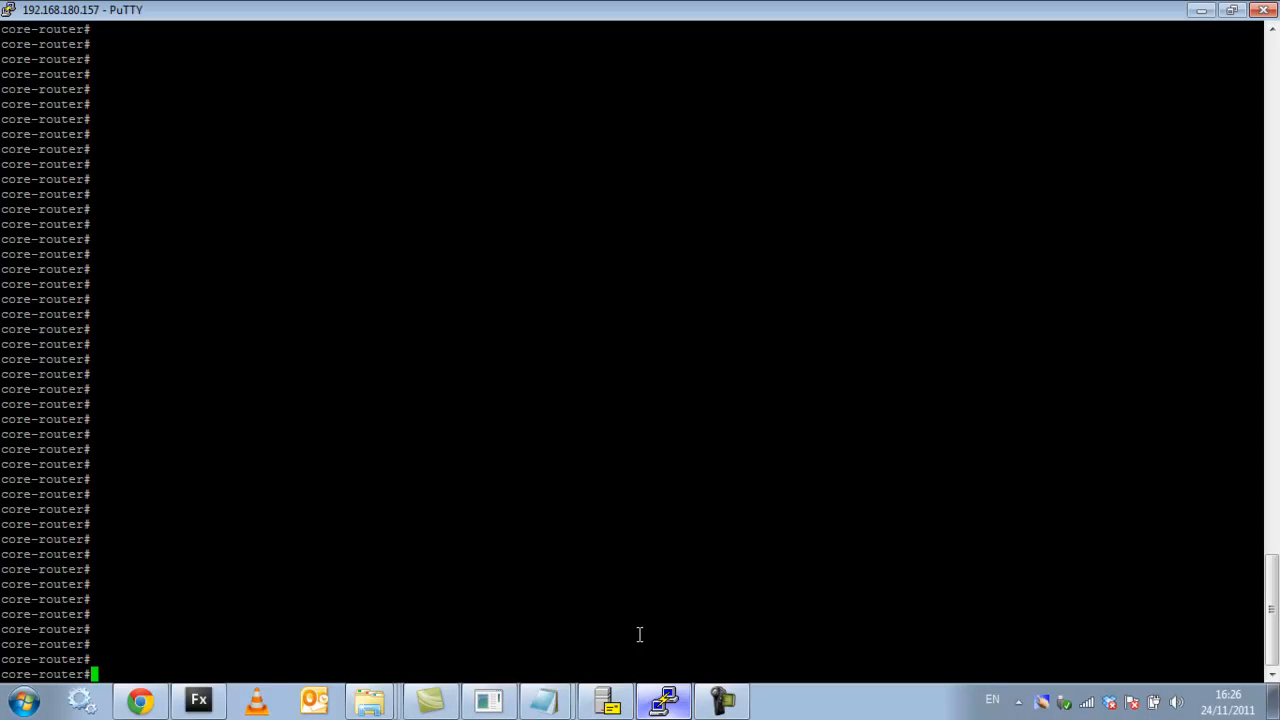
{"action": "type", "text": "debuad"}
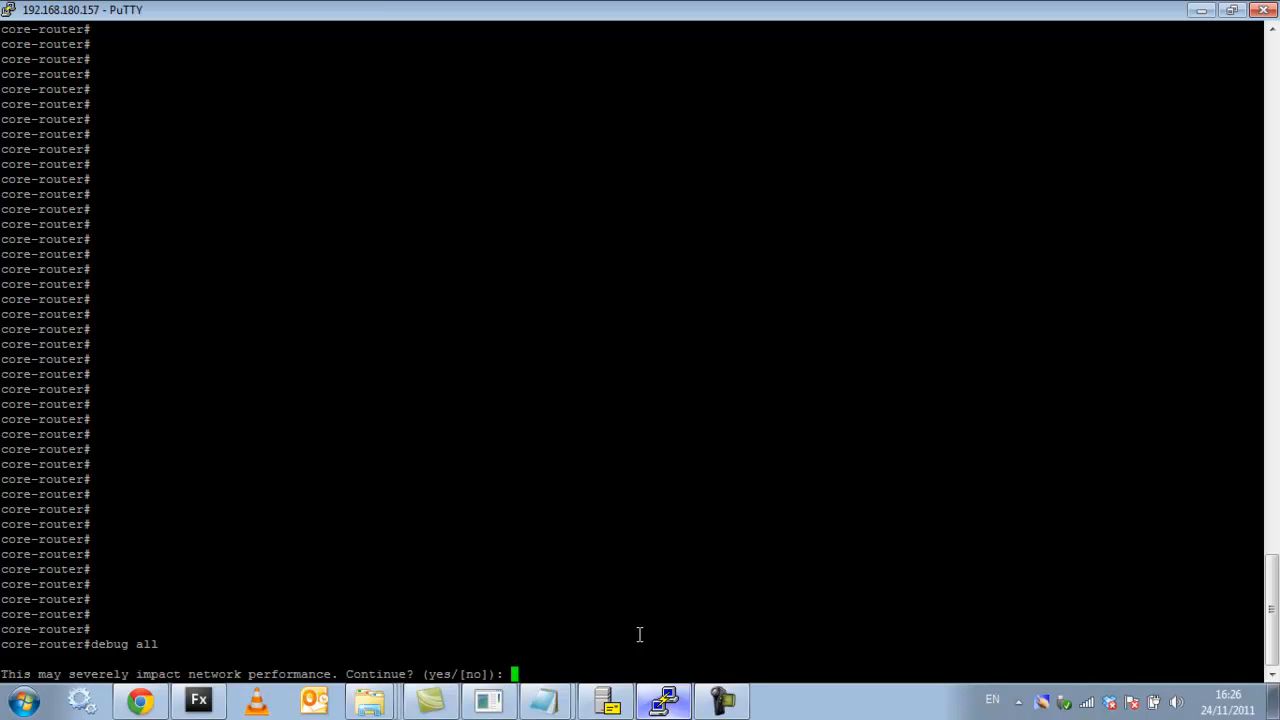
{"action": "type", "text": "yes"}
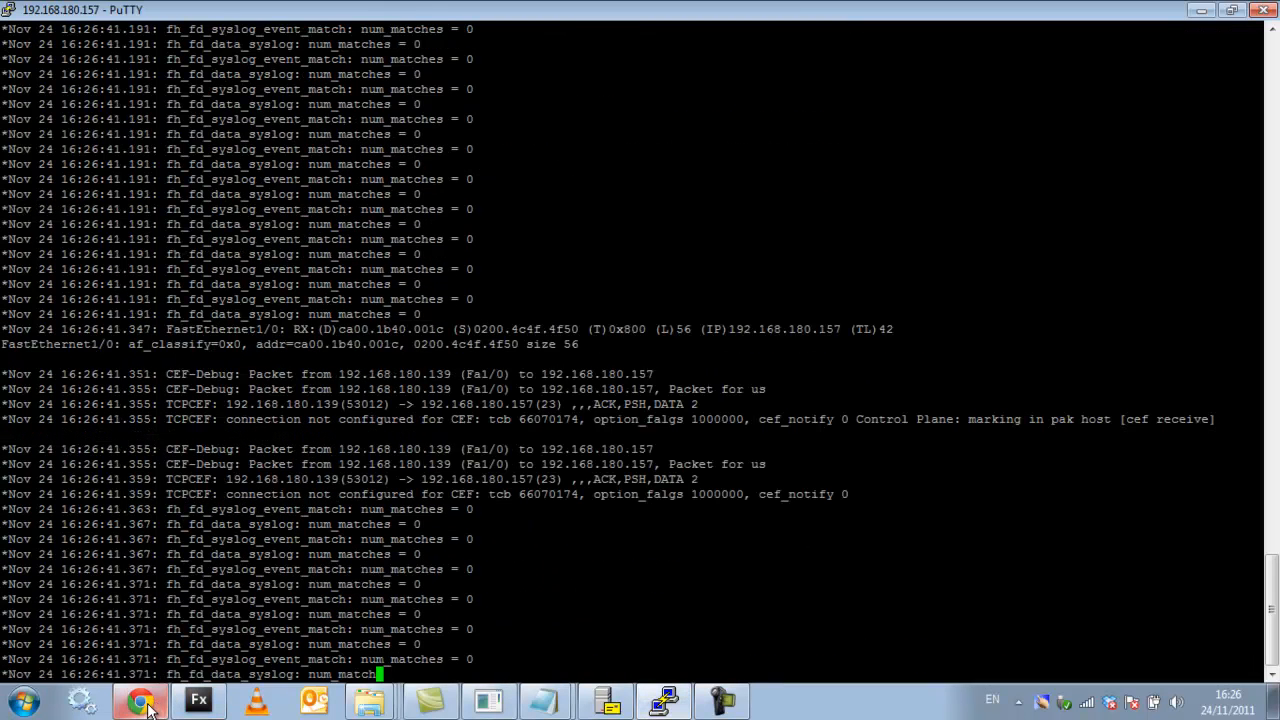
{"action": "left_click", "coordinate": [132, 690]}
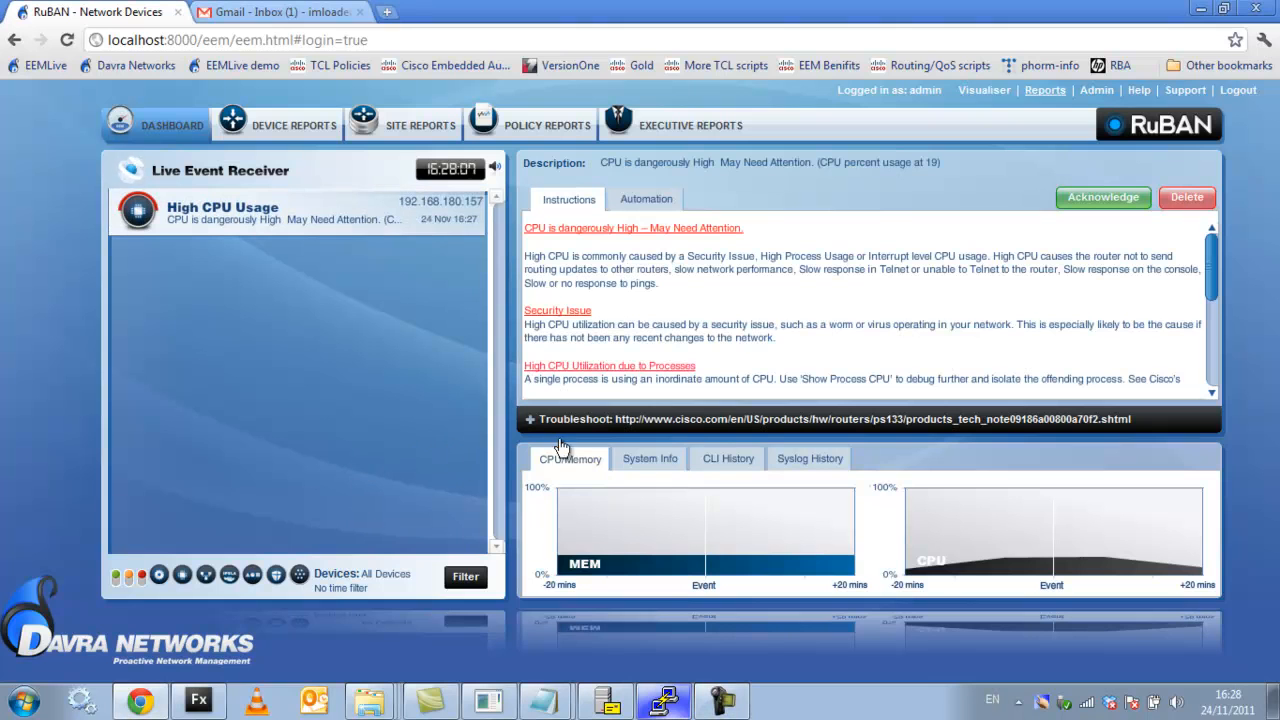
{"action": "mouse_move", "coordinate": [816, 336]}
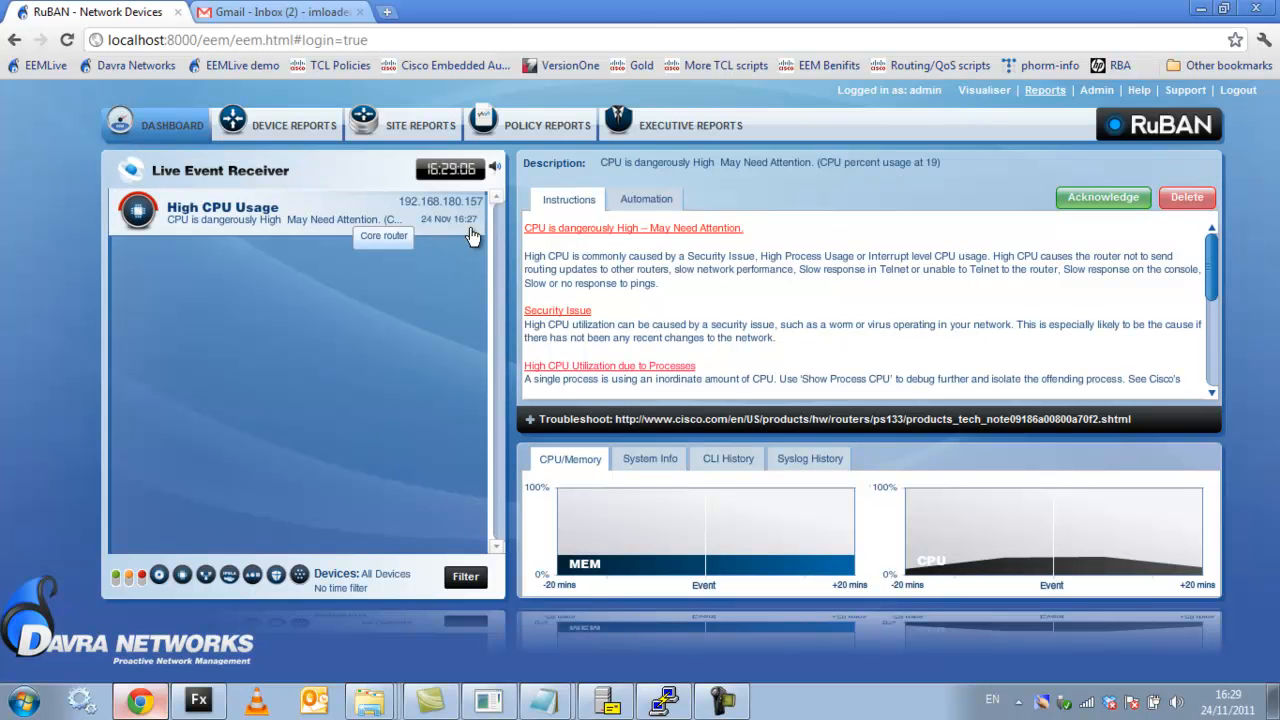
{"action": "mouse_move", "coordinate": [1216, 266]}
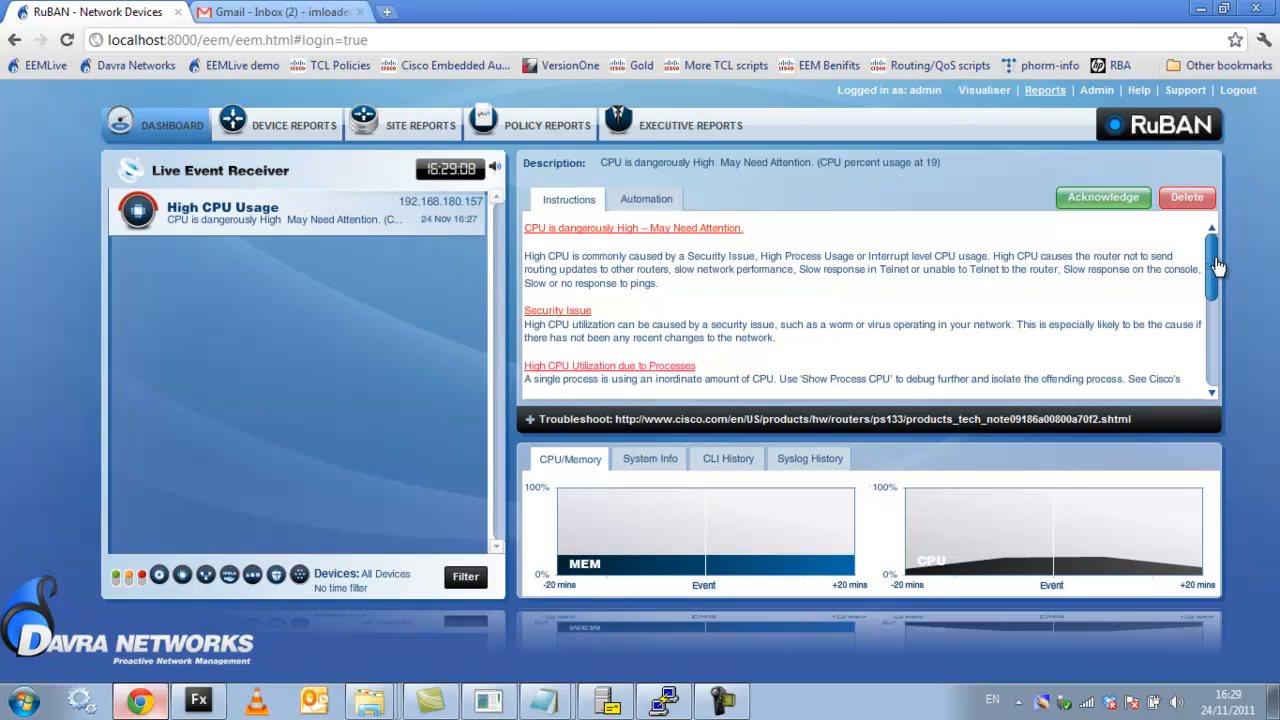
{"action": "scroll", "scroll_direction": "down", "scroll_amount": 3}
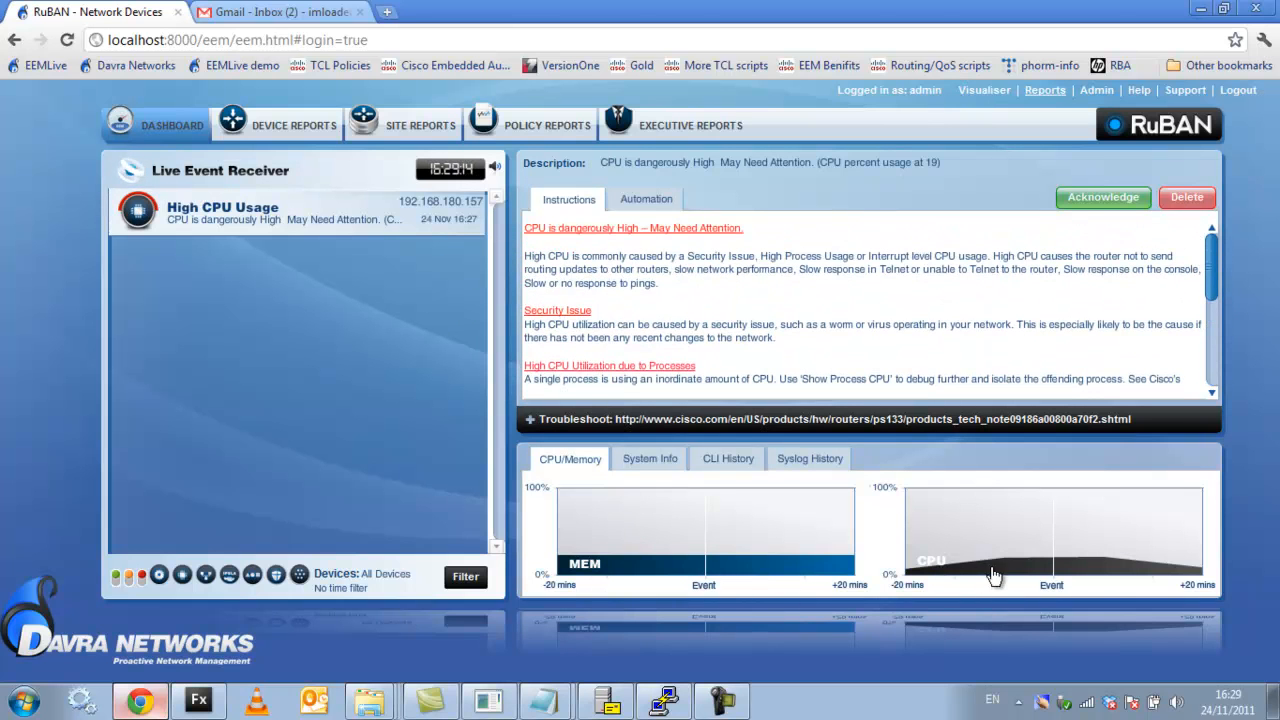
{"action": "mouse_move", "coordinate": [1060, 576]}
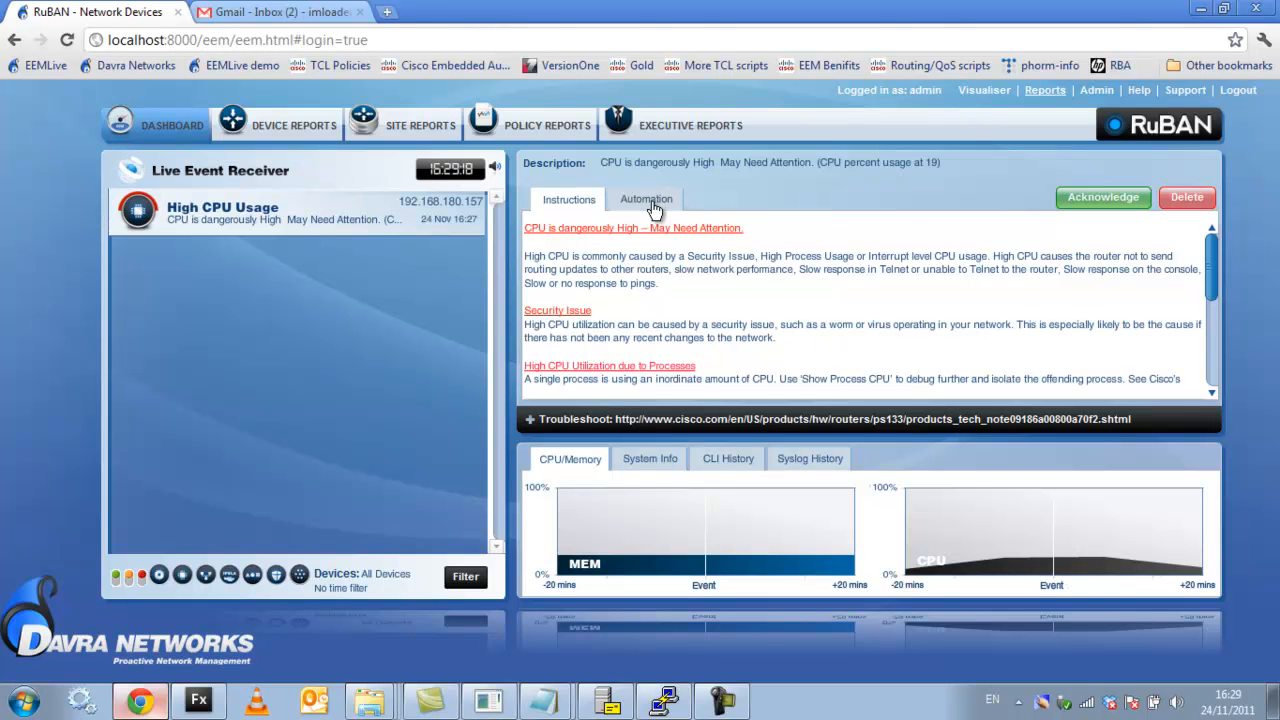
{"action": "left_click", "coordinate": [644, 200]}
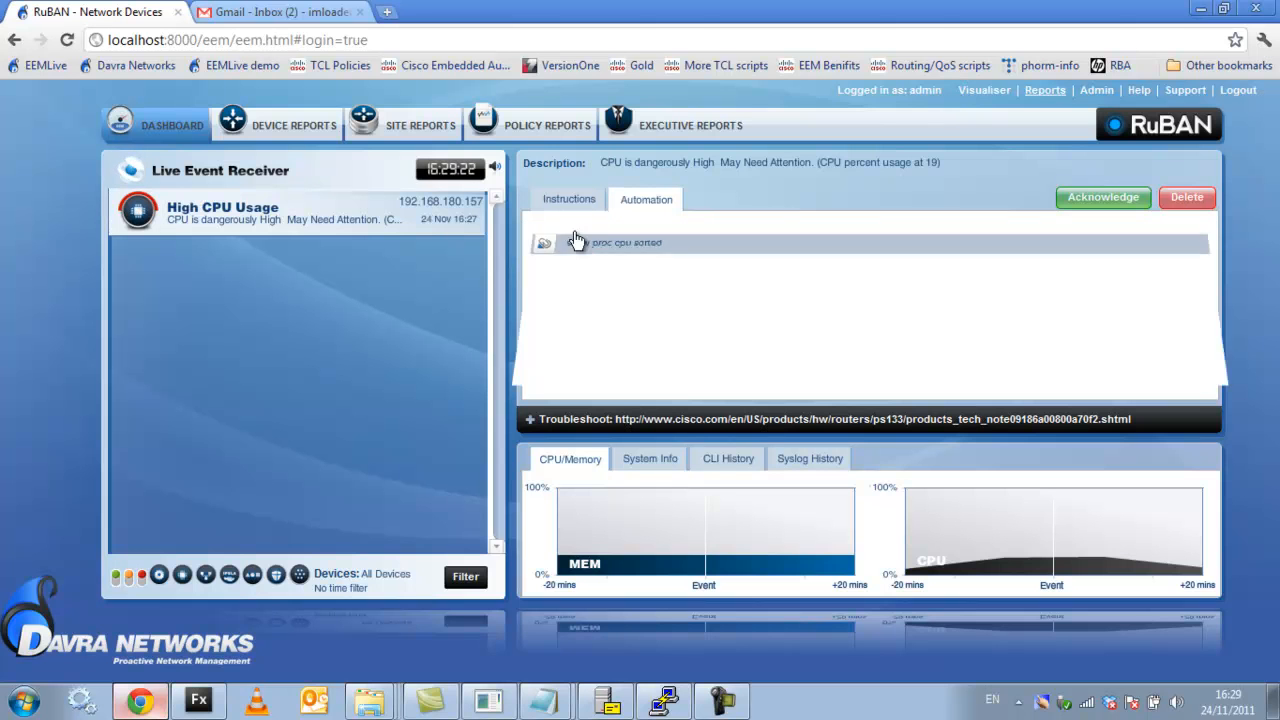
{"action": "left_click", "coordinate": [608, 244]}
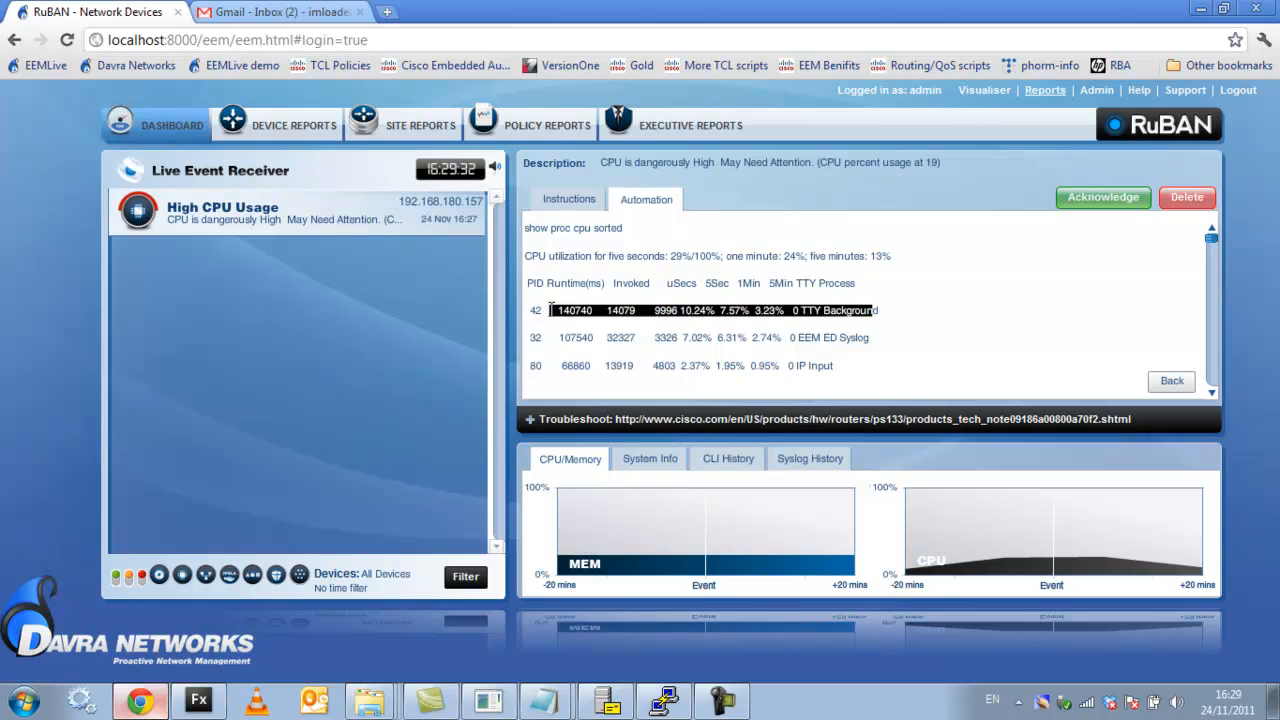
{"action": "mouse_move", "coordinate": [732, 468]}
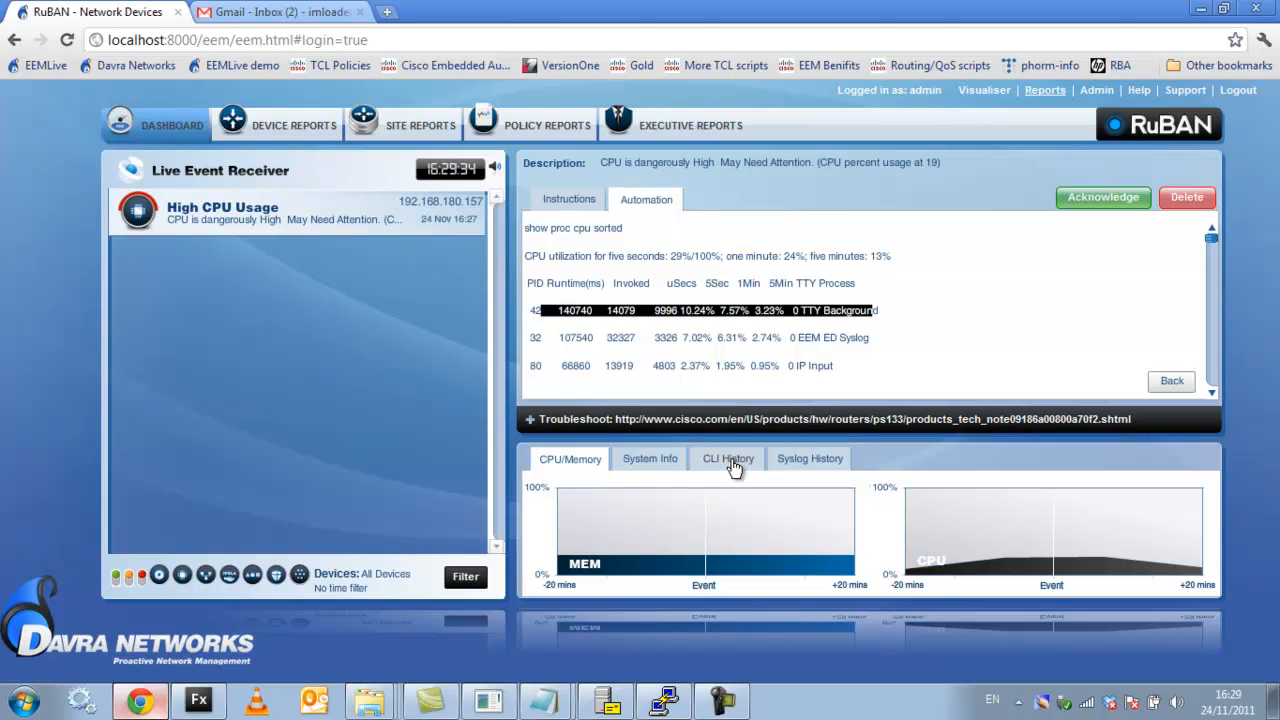
{"action": "left_click", "coordinate": [728, 458]}
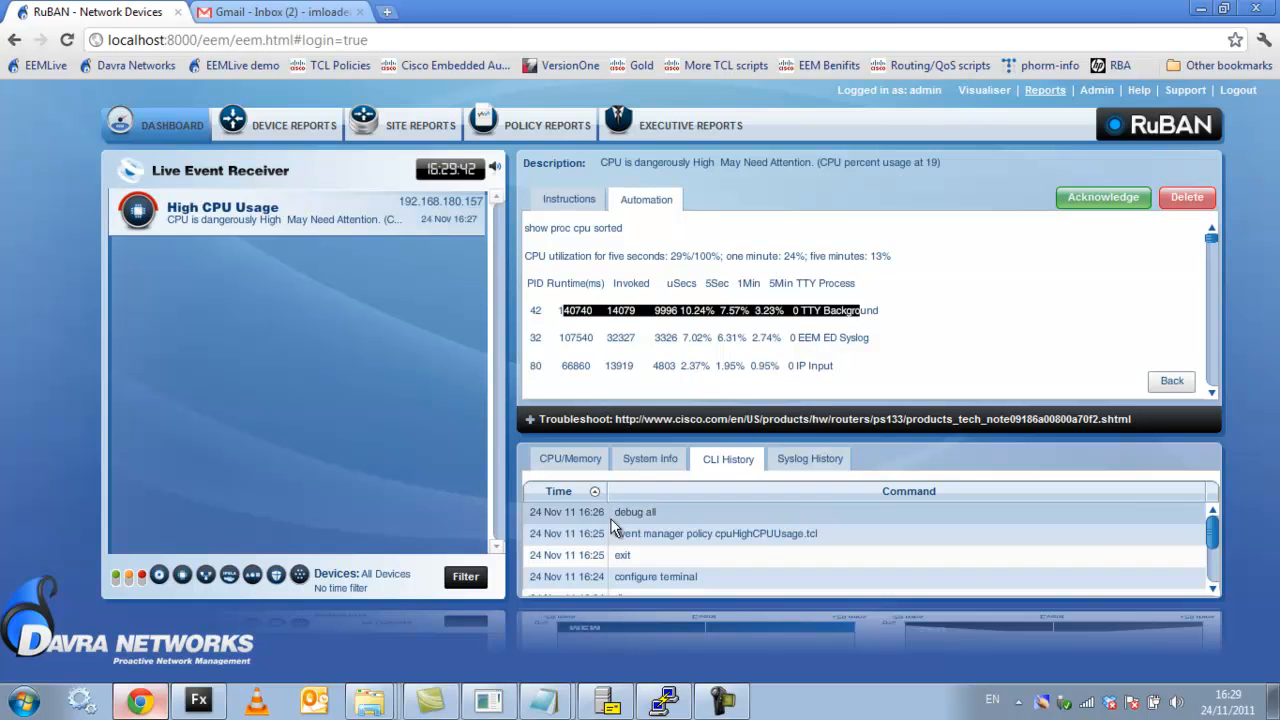
{"action": "left_click", "coordinate": [808, 458]}
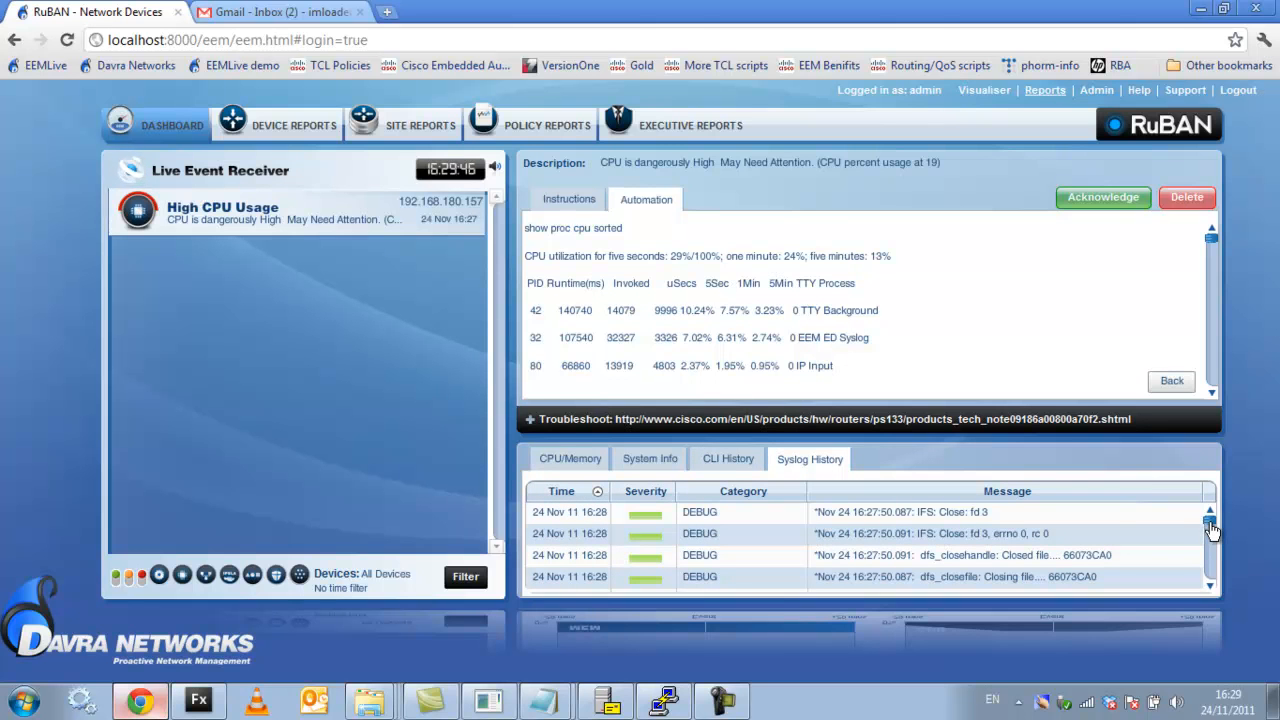
{"action": "scroll", "scroll_direction": "down", "scroll_amount": 3}
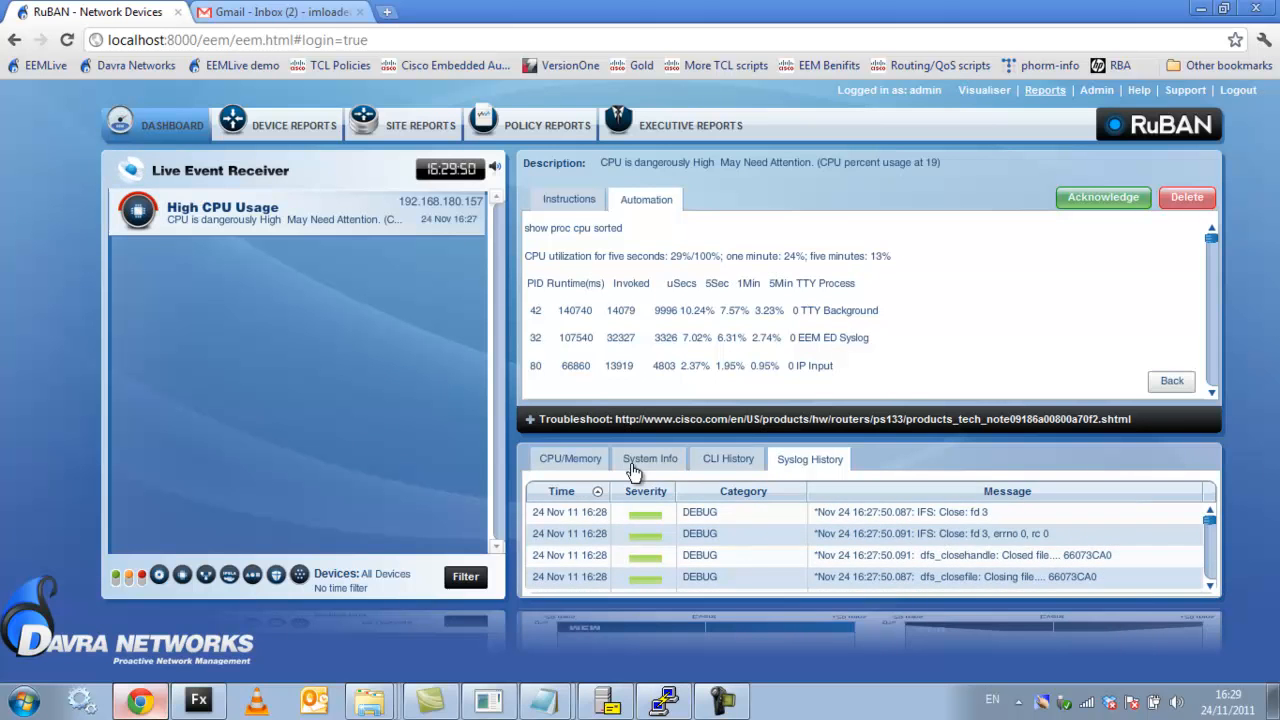
{"action": "left_click", "coordinate": [570, 458]}
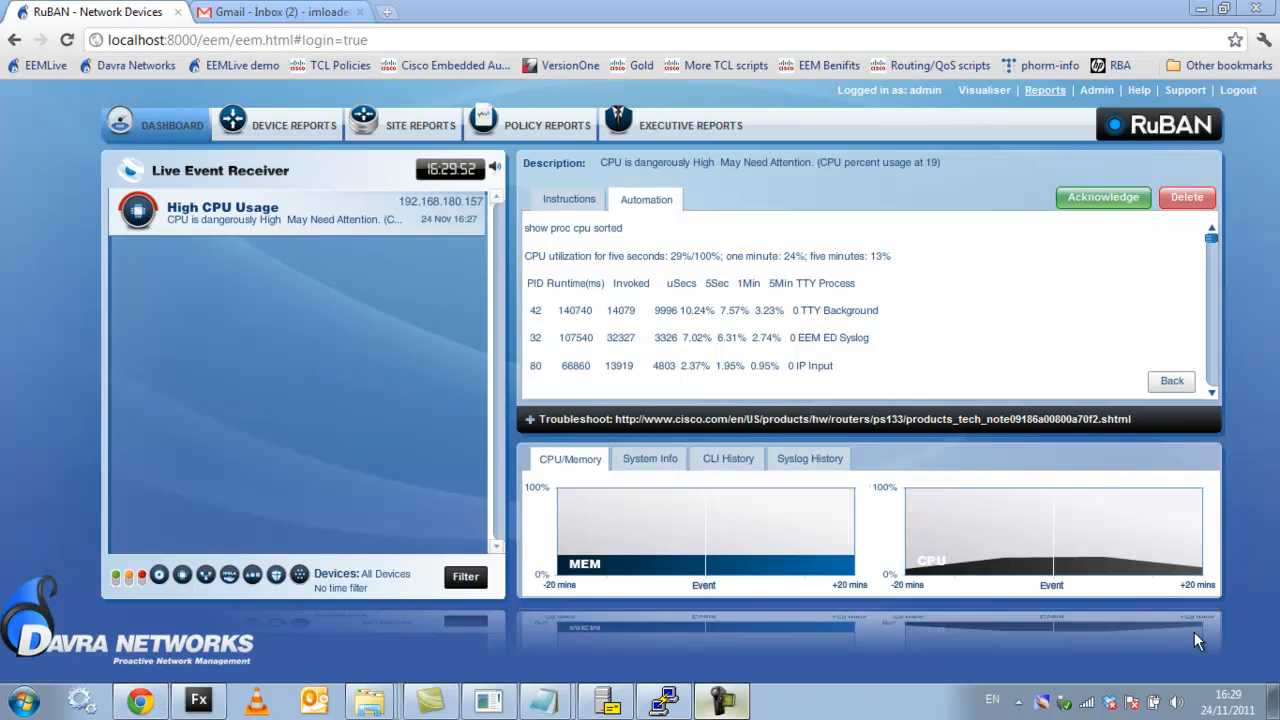
{"action": "left_click", "coordinate": [568, 200]}
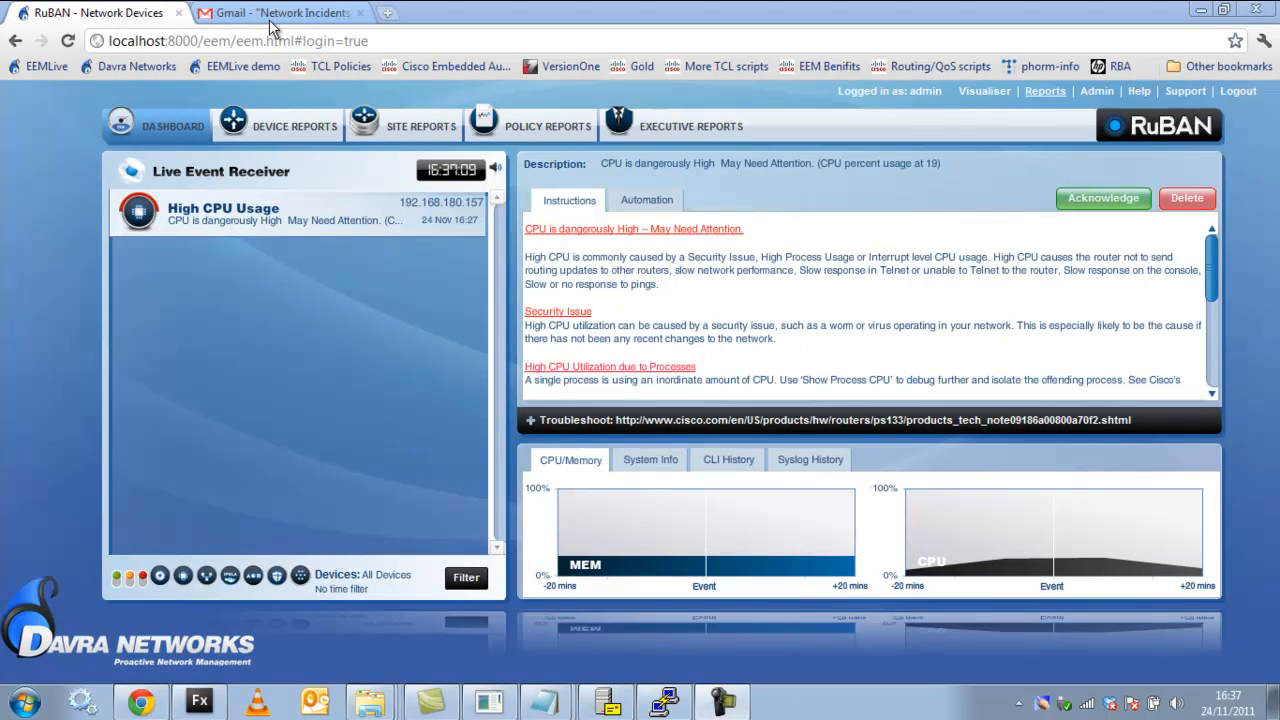
Open the Core router High CPU alert email in Gmail's Network Incidents
{"action": "left_click", "coordinate": [280, 12]}
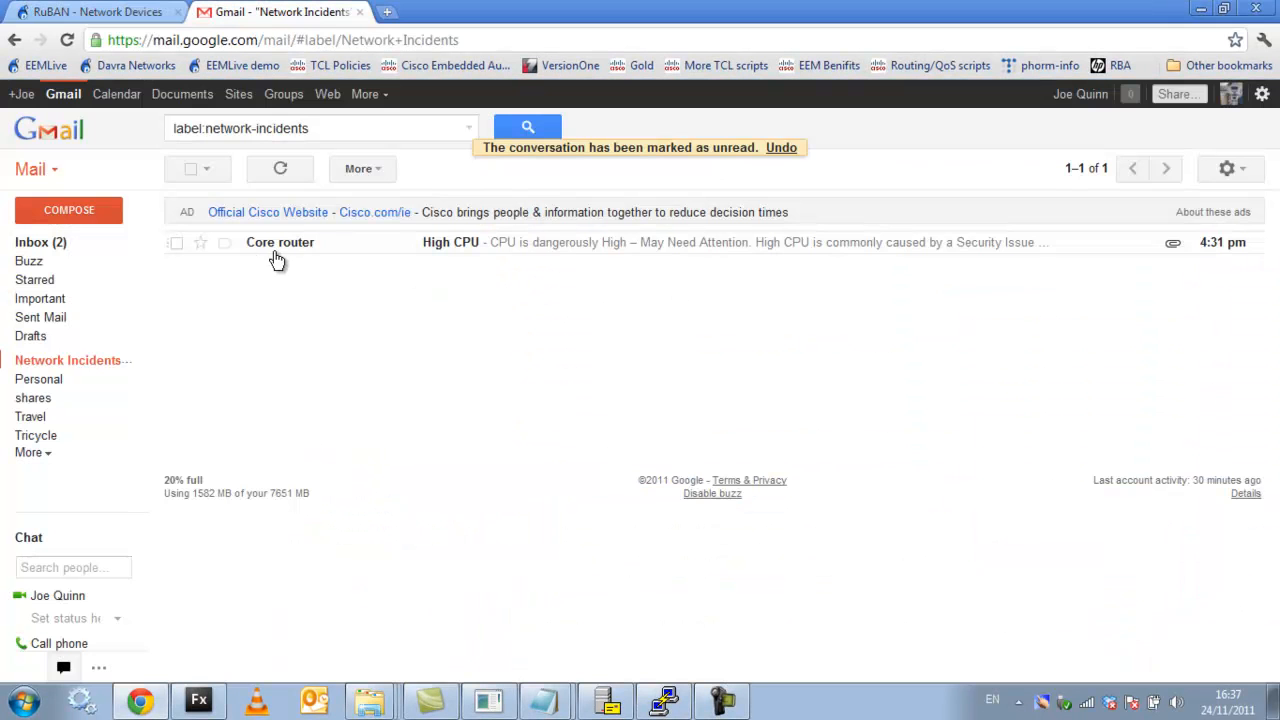
{"action": "left_click", "coordinate": [304, 248]}
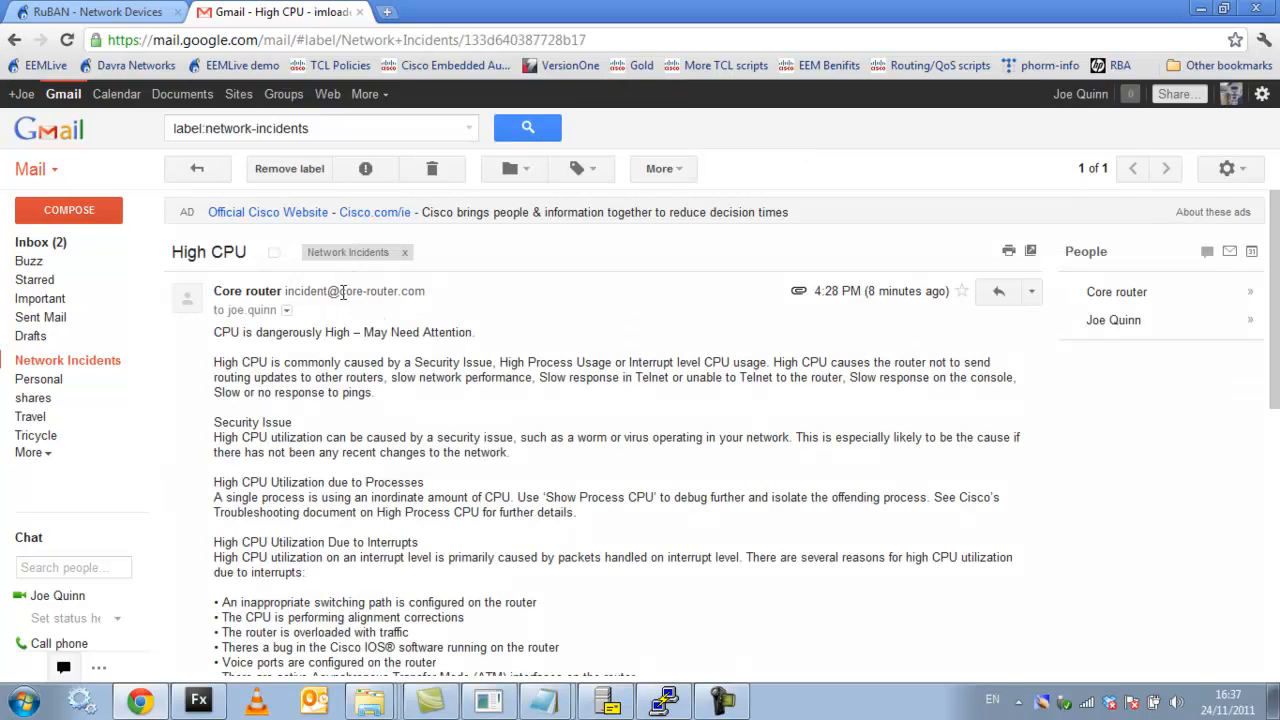
{"action": "mouse_move", "coordinate": [436, 308]}
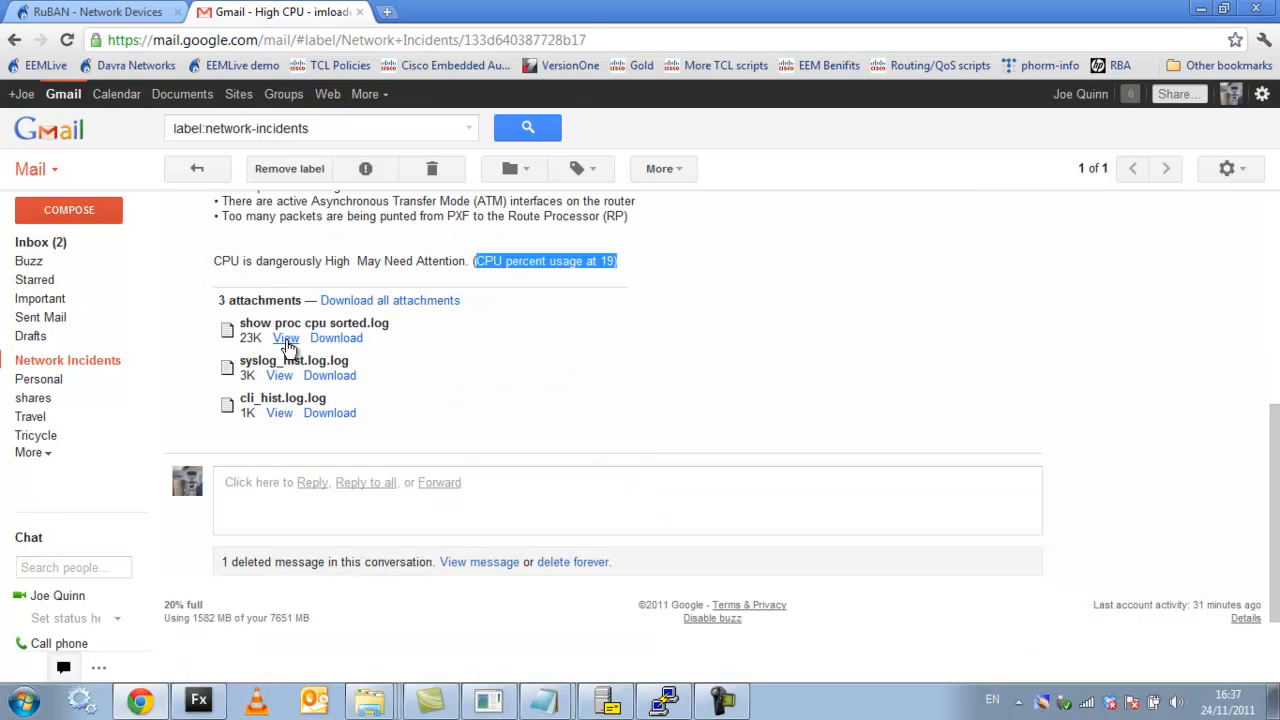
View the attached sorted CPU process log and syslog history log
{"action": "left_click", "coordinate": [286, 338]}
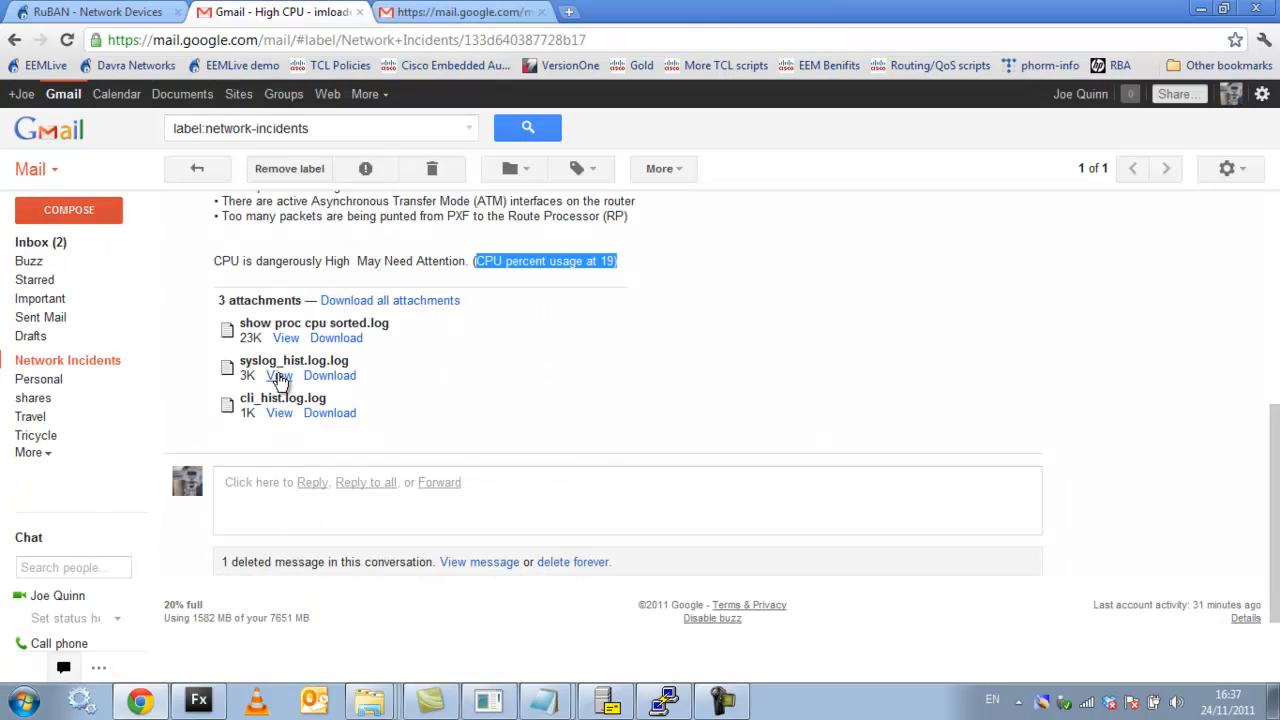
{"action": "left_click", "coordinate": [284, 376]}
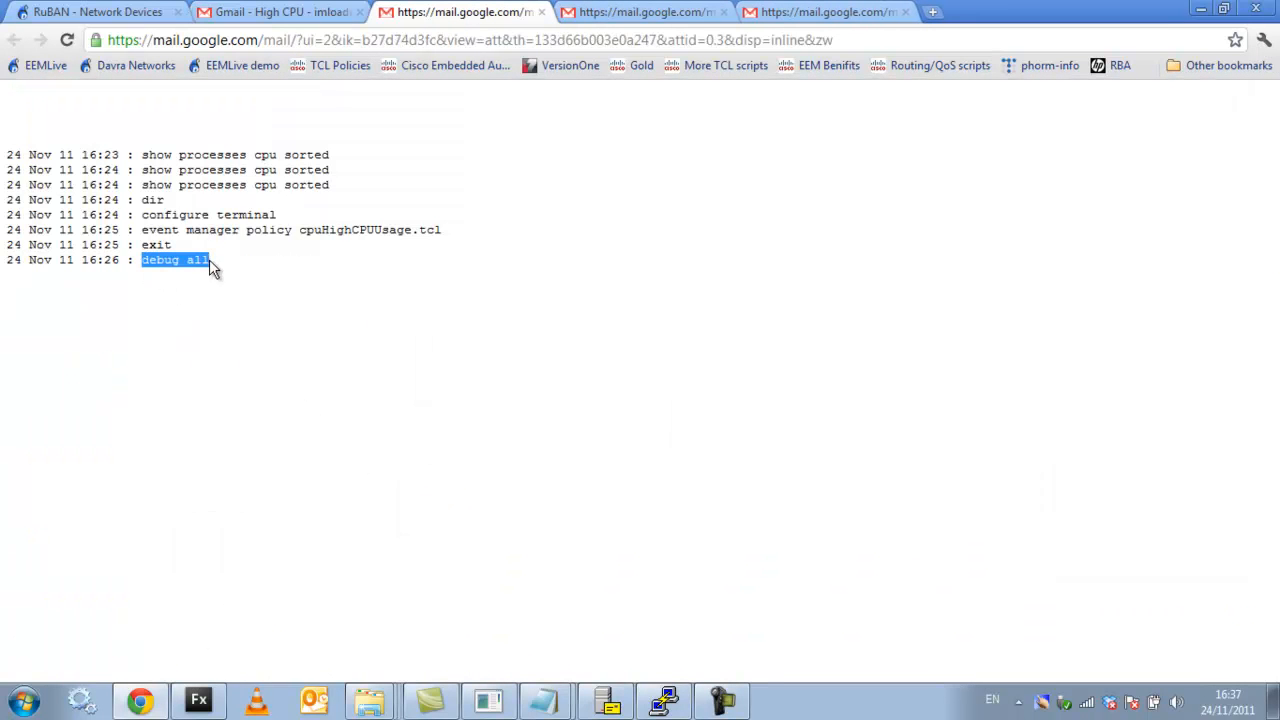
{"action": "mouse_move", "coordinate": [616, 532]}
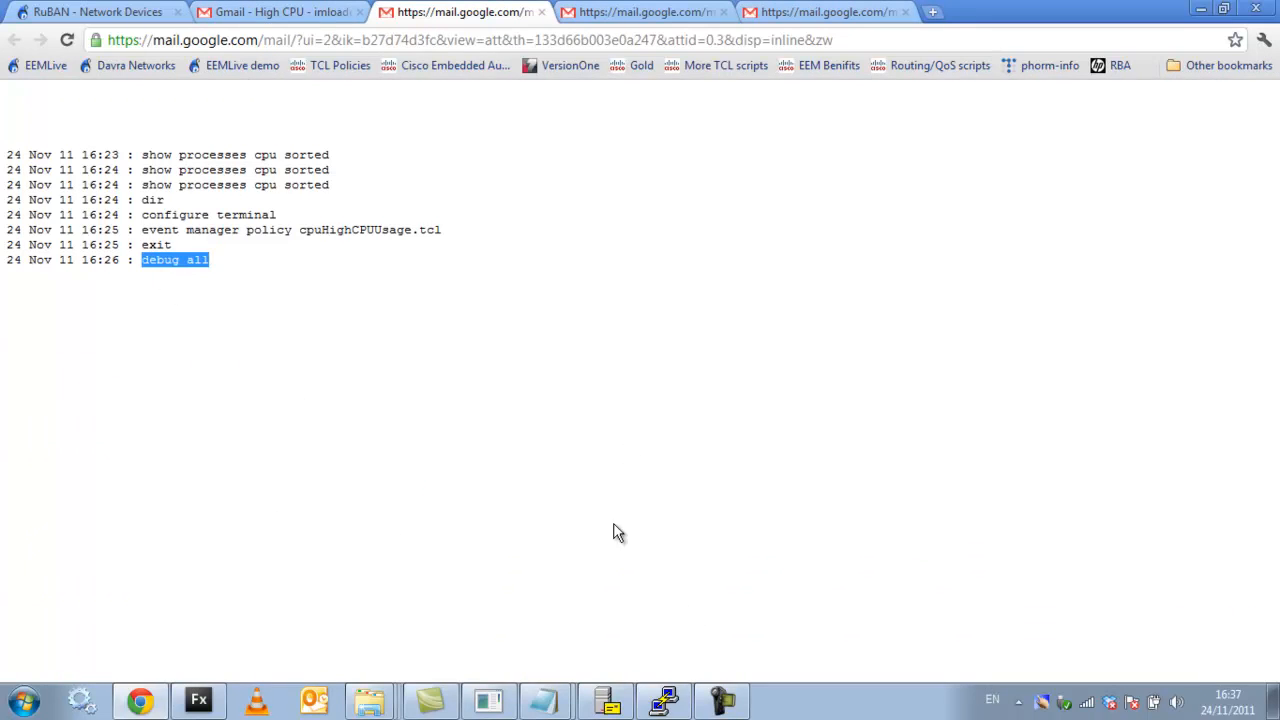
{"action": "mouse_move", "coordinate": [724, 704]}
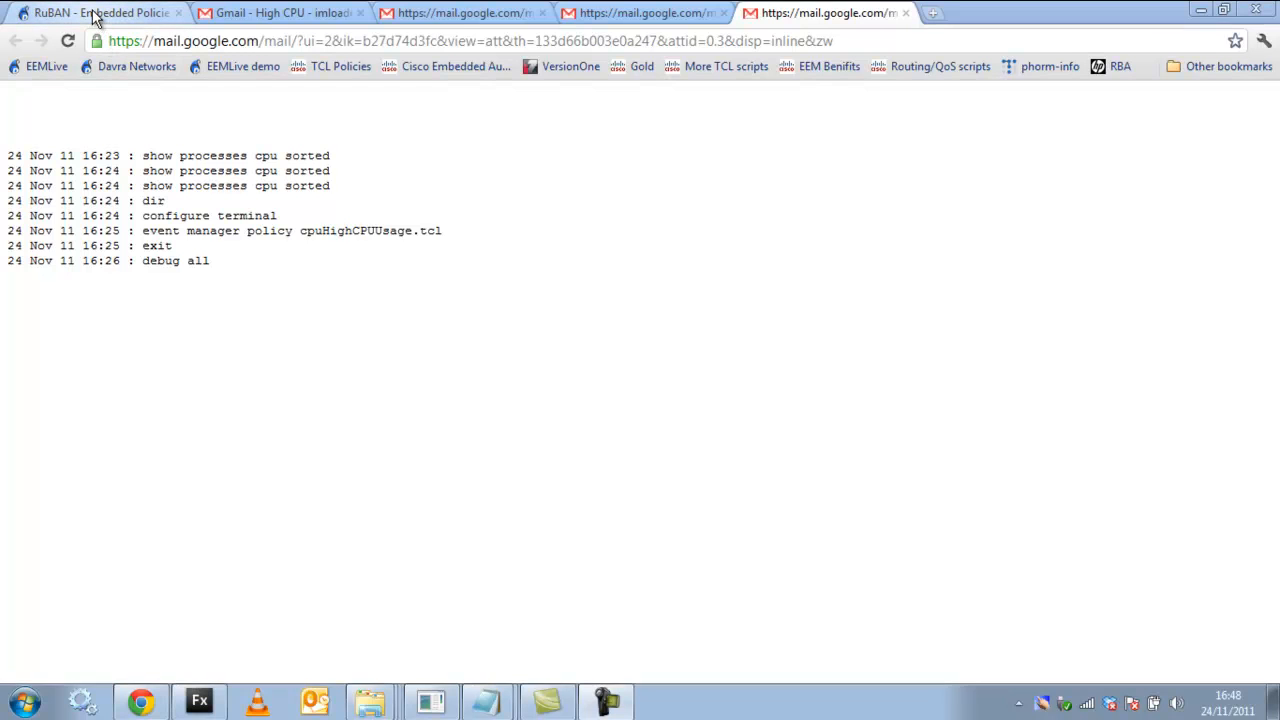
Return from the cli_hist.log attachment to the RuBAN dashboard showing the High CPU Usage incident
{"action": "left_click", "coordinate": [96, 18]}
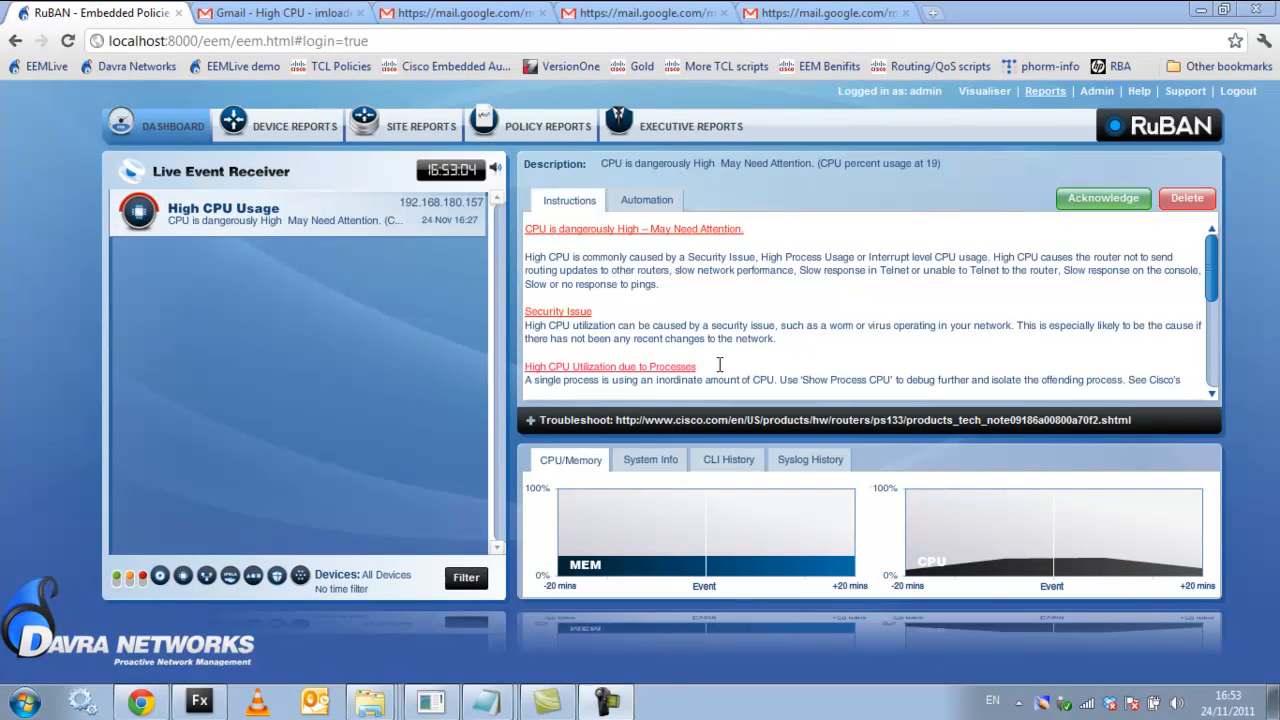
Show the High CPU Usage incident's Automation results with the show proc cpu sorted output
{"action": "left_click", "coordinate": [644, 200]}
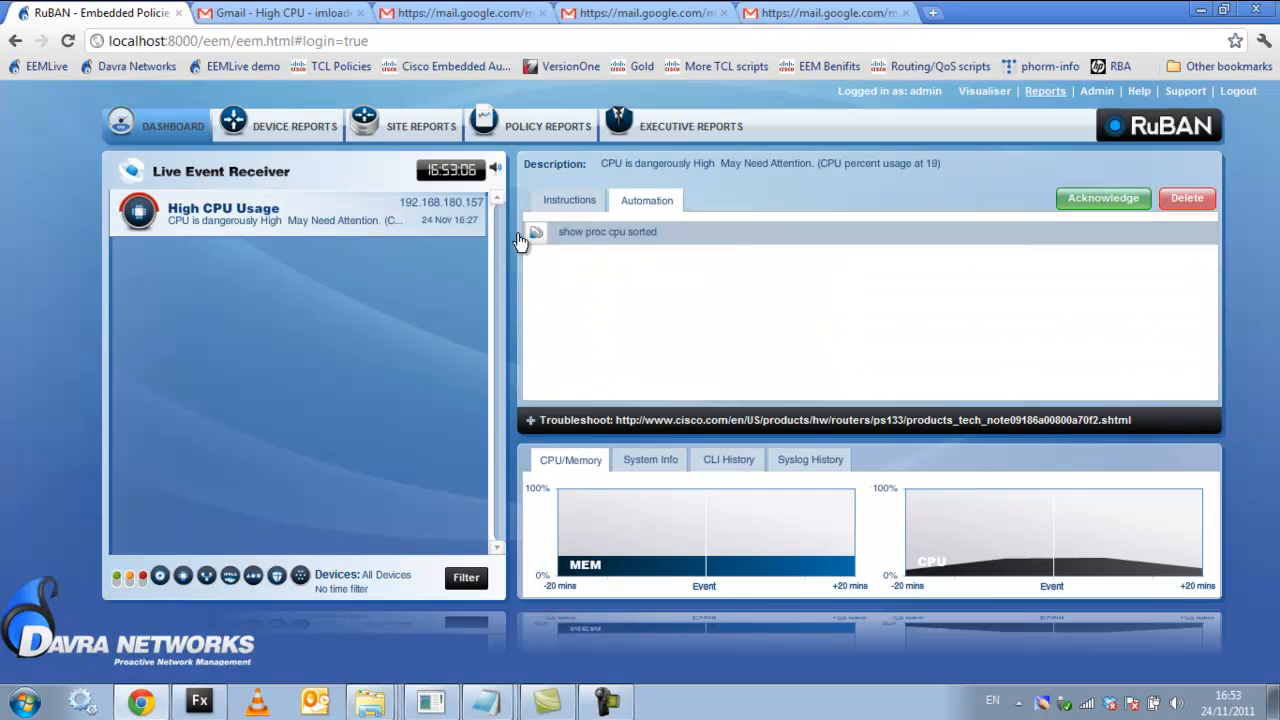